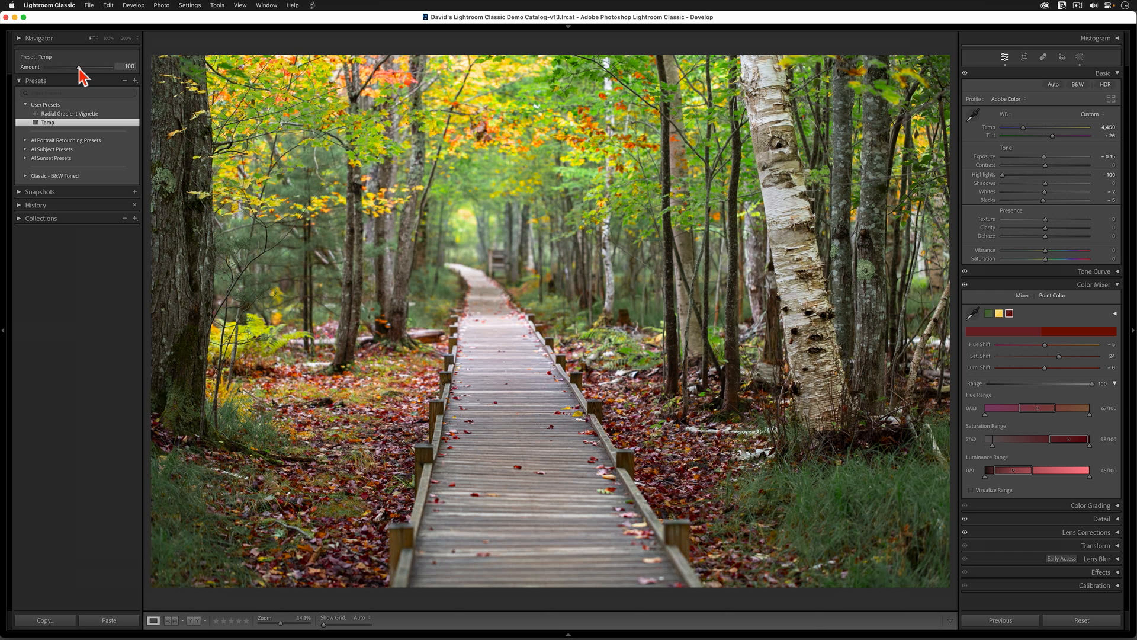
Step: Fade the Temp preset's Amount to 0 on the autumn boardwalk photo, then restore it
{"action": "left_click_drag", "start_coordinate": [80, 67], "coordinate": [45, 67]}
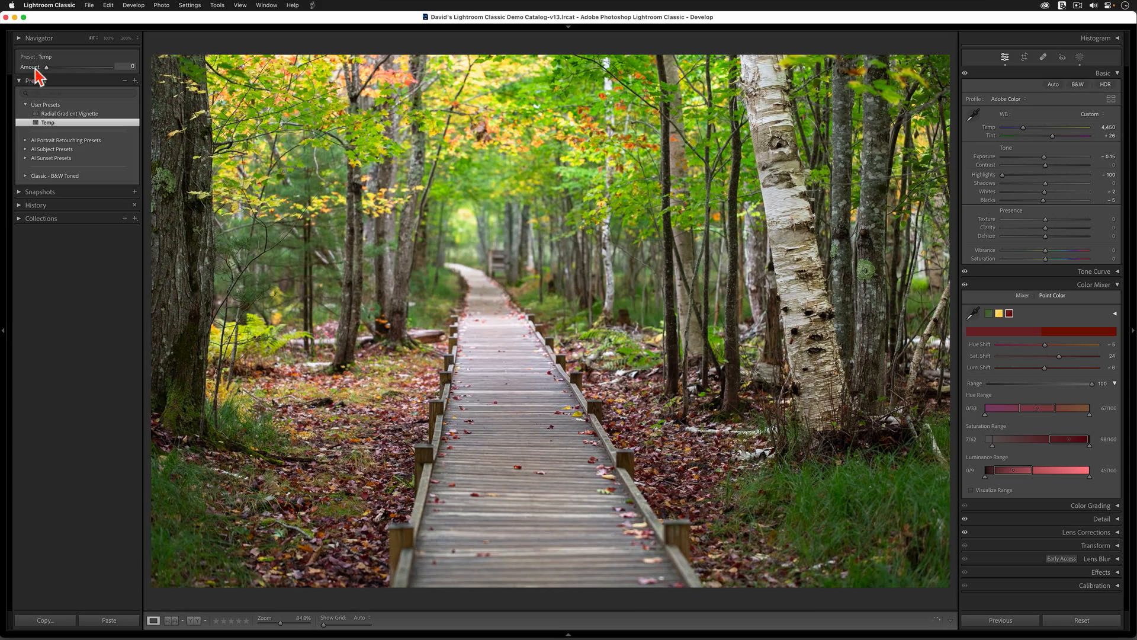
{"action": "mouse_move", "coordinate": [11, 76]}
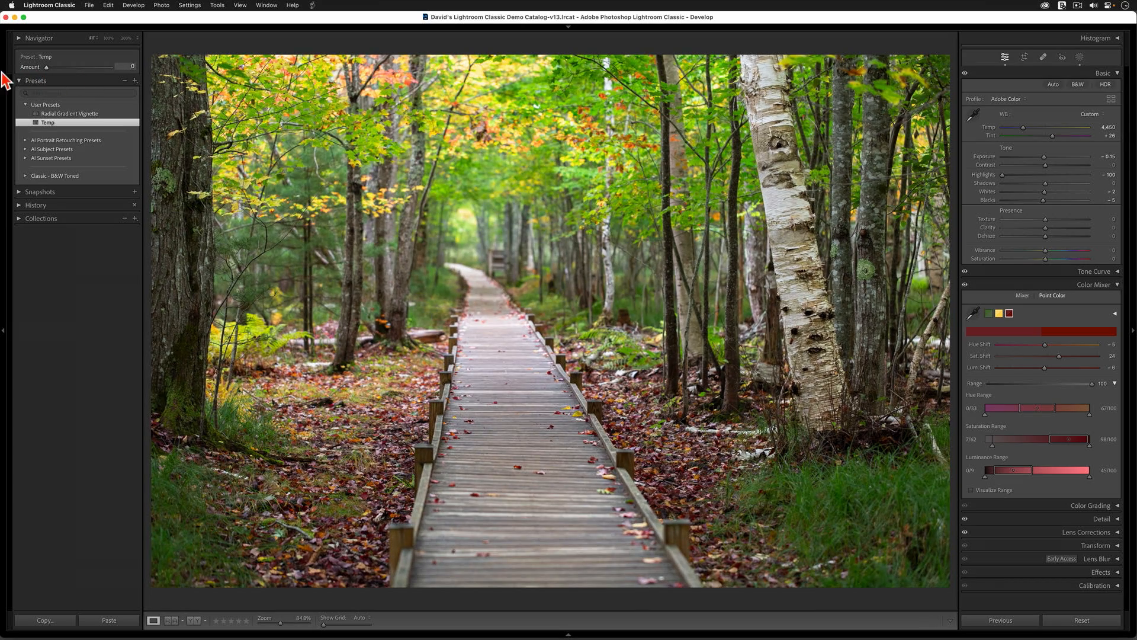
{"action": "left_click_drag", "start_coordinate": [46, 66], "coordinate": [109, 66]}
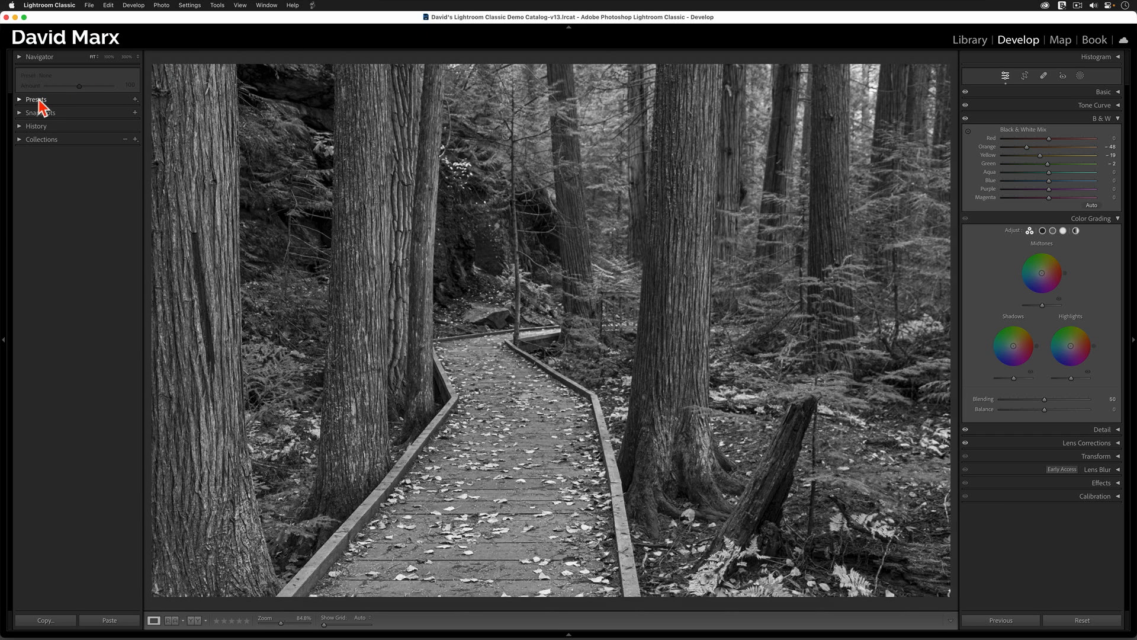
Step: Apply the Antique Light B&W toned preset and review its Shadows and Highlights colour grading
{"action": "left_click", "coordinate": [35, 99]}
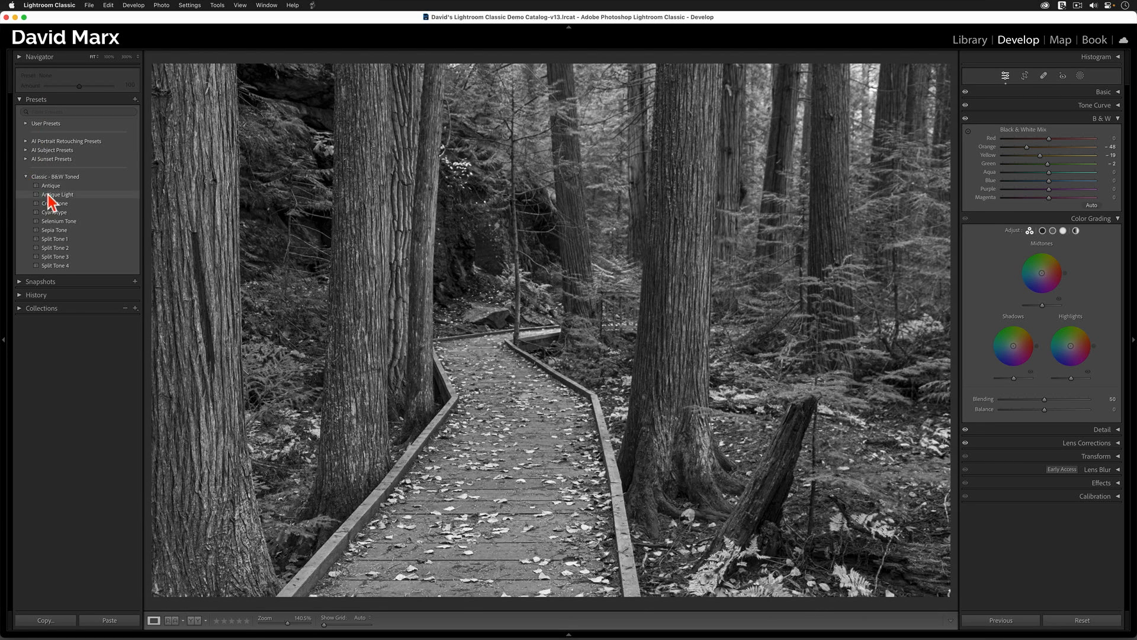
{"action": "left_click", "coordinate": [54, 194]}
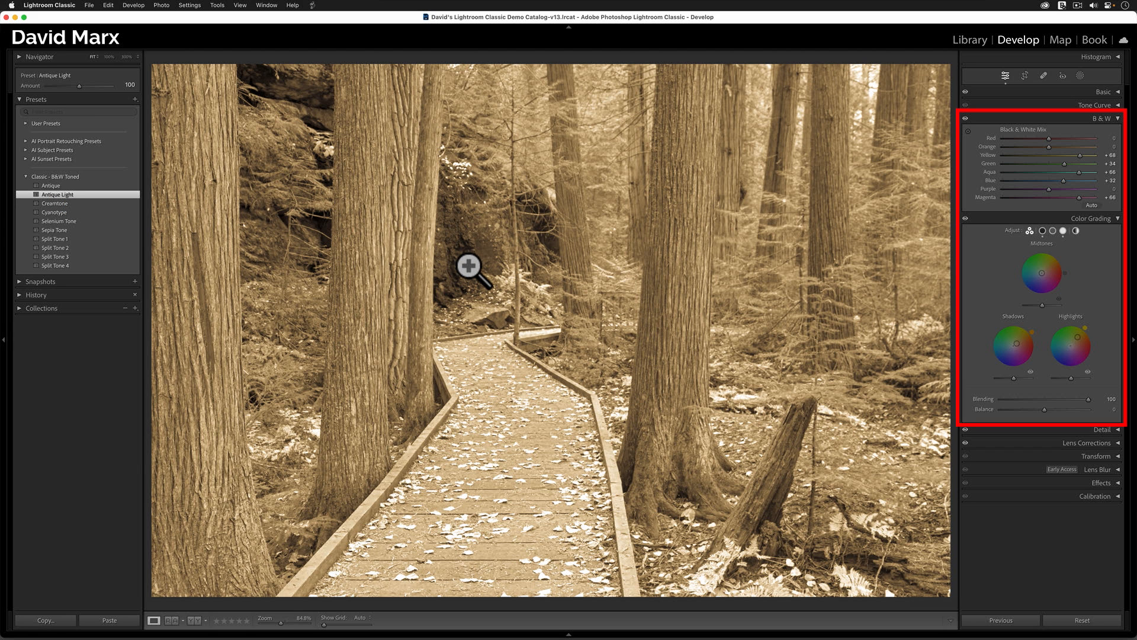
{"action": "mouse_move", "coordinate": [909, 296]}
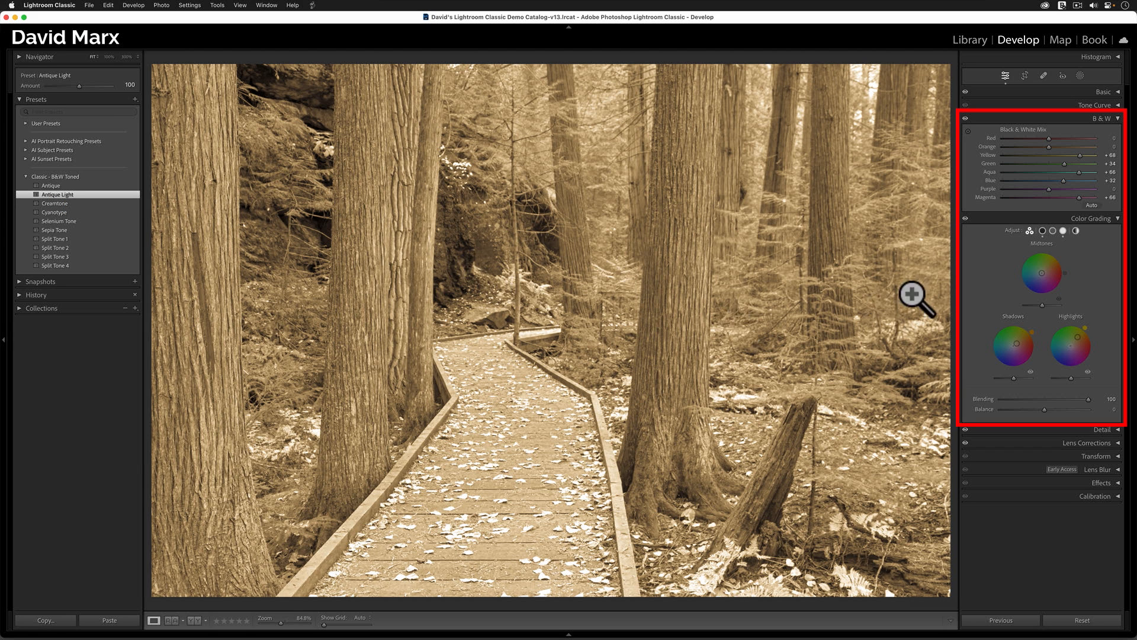
{"action": "left_click", "coordinate": [1058, 230]}
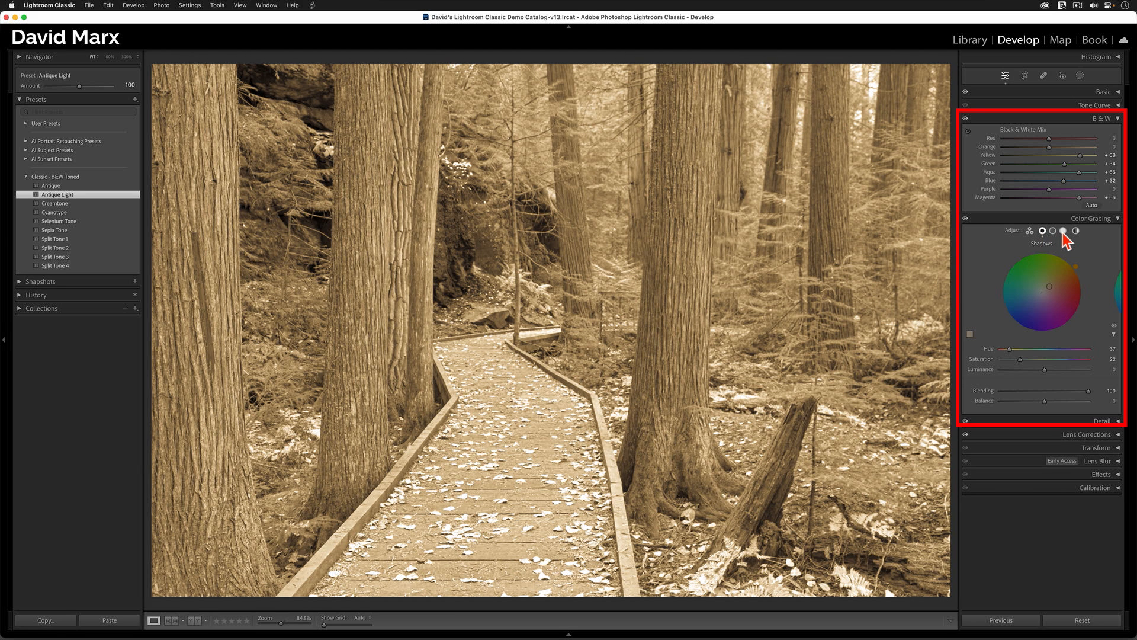
{"action": "left_click", "coordinate": [1063, 229]}
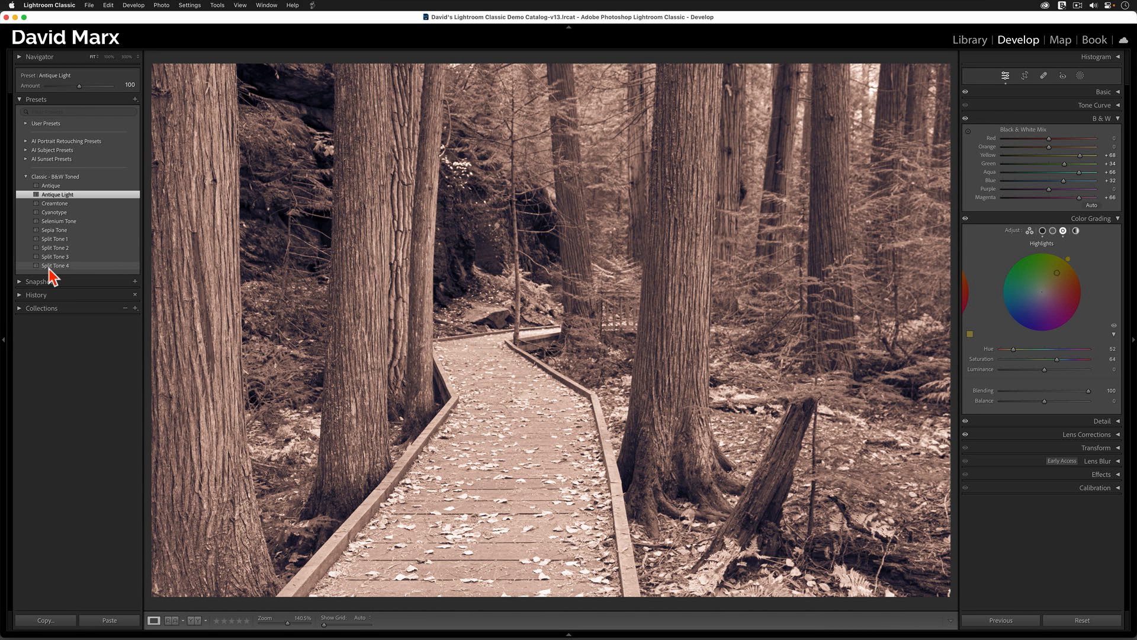
Step: Apply Split Tone 4 and compare its Amount at 100, 200 and 50
{"action": "left_click", "coordinate": [55, 266]}
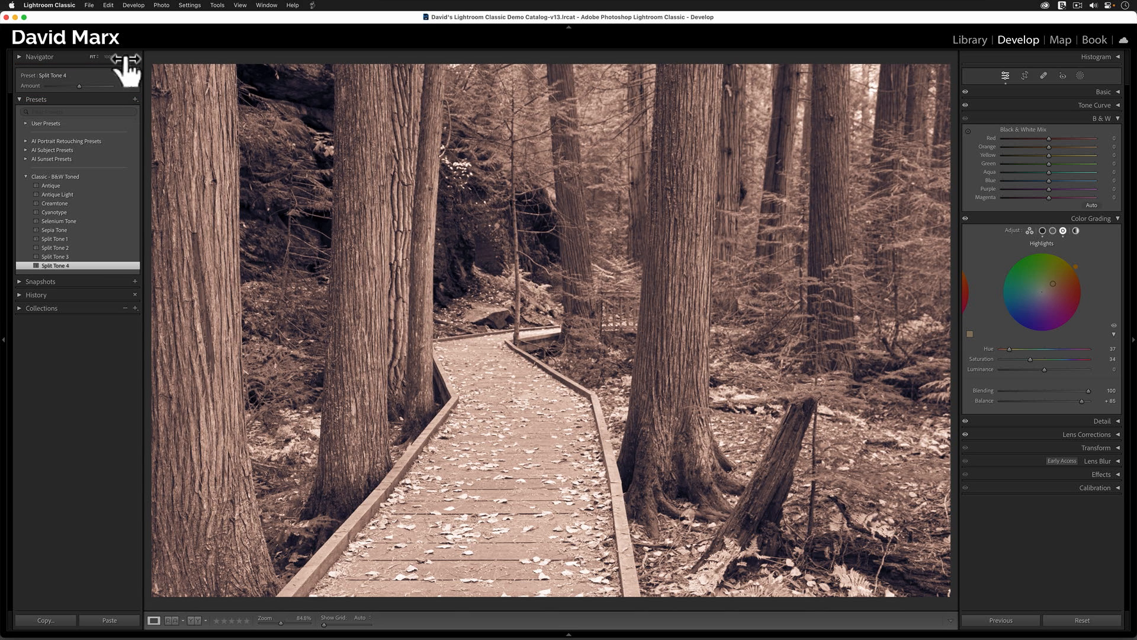
{"action": "left_click_drag", "start_coordinate": [94, 85], "coordinate": [78, 85]}
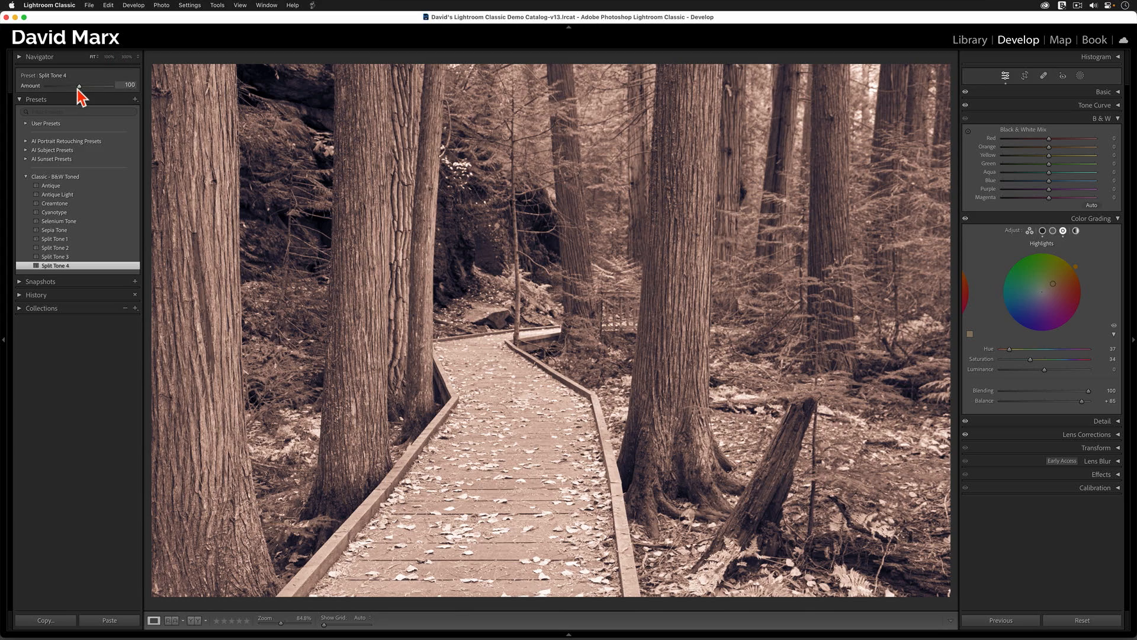
{"action": "left_click_drag", "start_coordinate": [78, 85], "coordinate": [111, 85]}
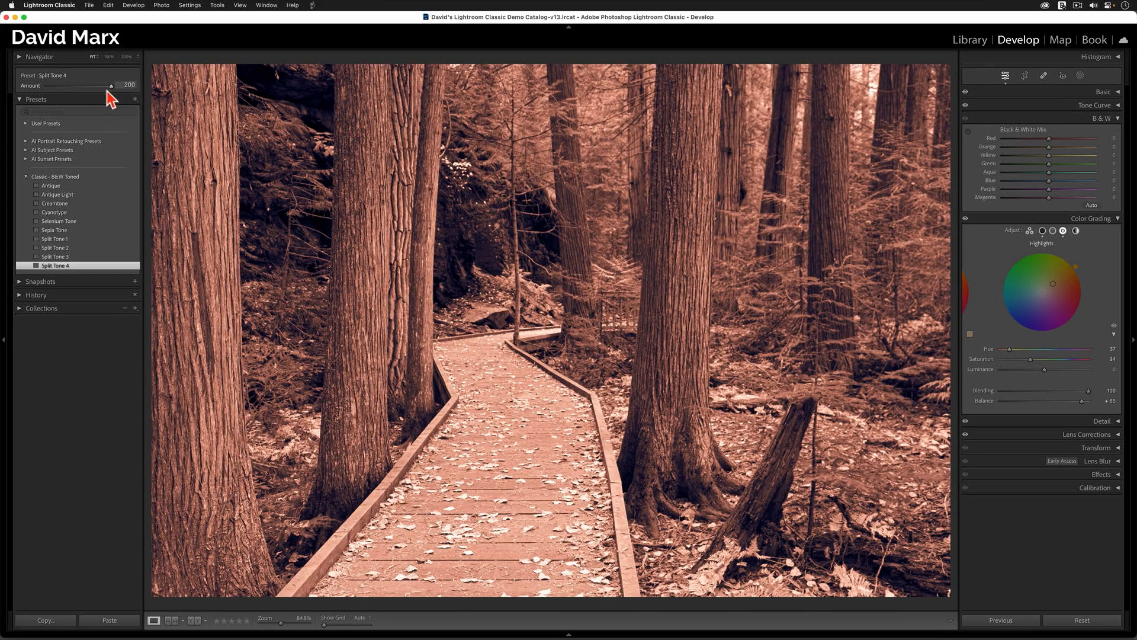
{"action": "left_click_drag", "start_coordinate": [109, 85], "coordinate": [61, 85]}
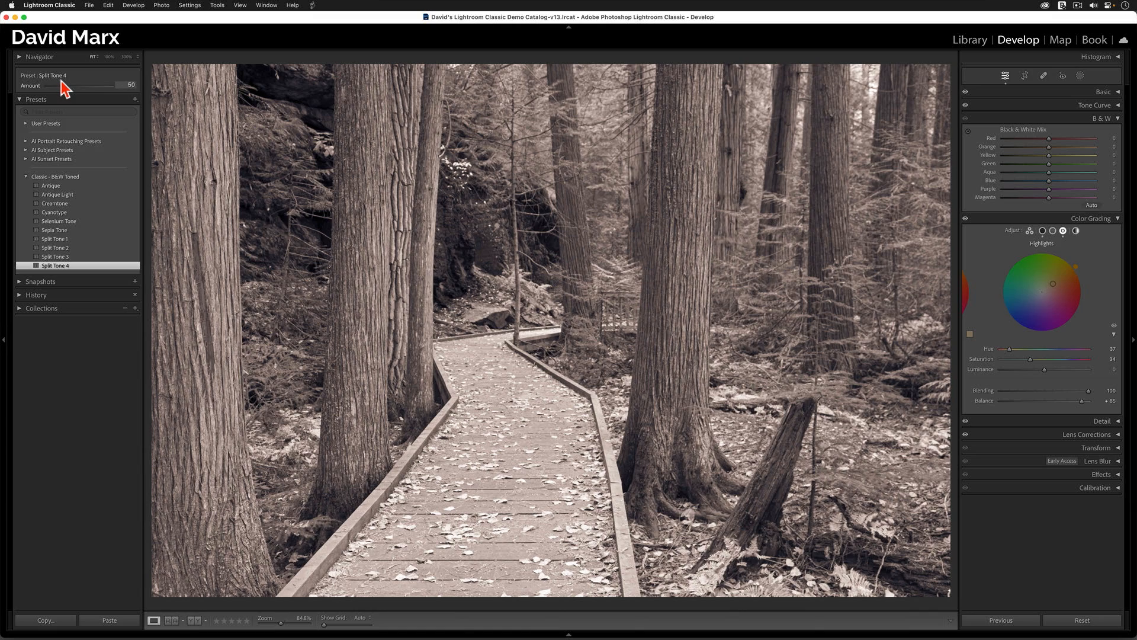
{"action": "left_click_drag", "start_coordinate": [64, 85], "coordinate": [87, 85]}
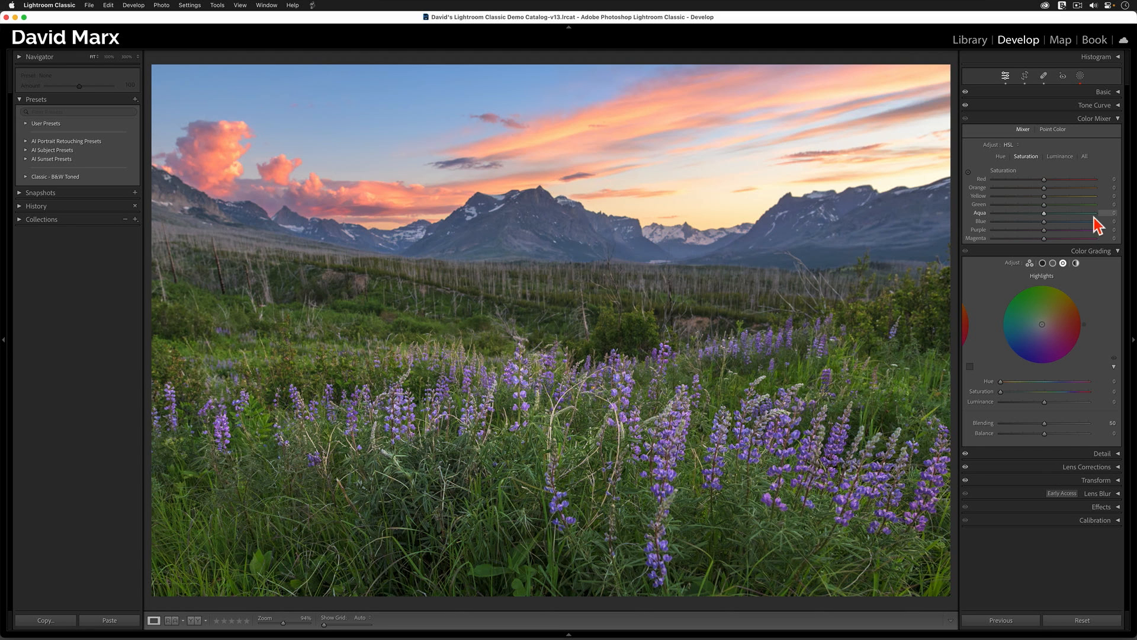
Step: Show all Color Mixer channels (Hue, Saturation, Luminance) together for the lupine photo
{"action": "left_click", "coordinate": [1085, 156]}
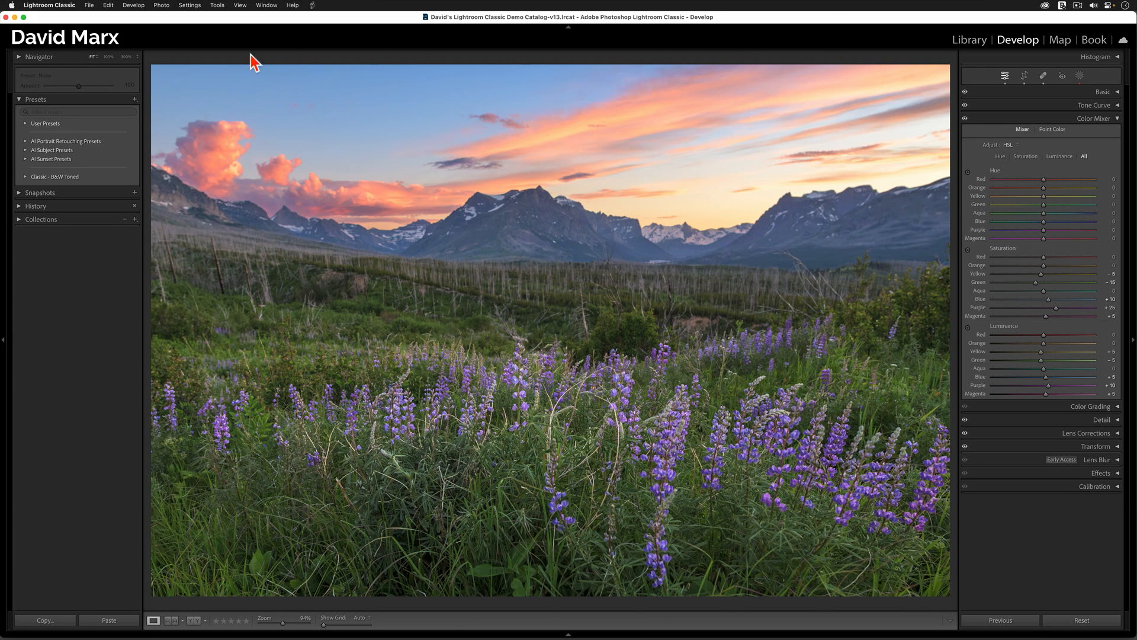
Step: Start a new develop preset and name it Temp
{"action": "left_click", "coordinate": [135, 99]}
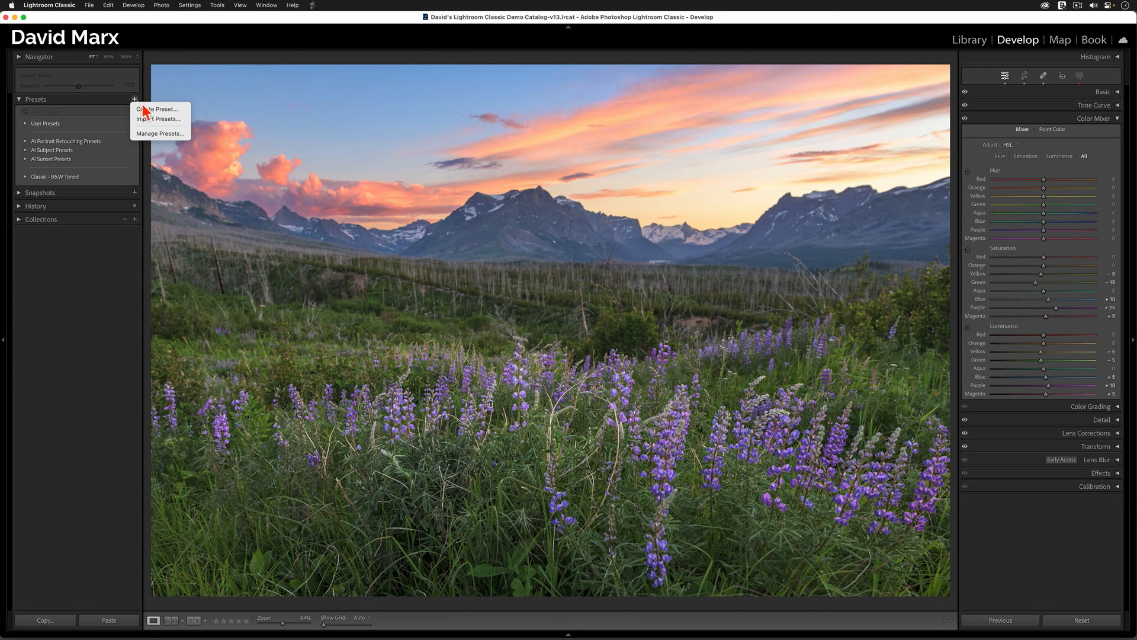
{"action": "left_click", "coordinate": [158, 109]}
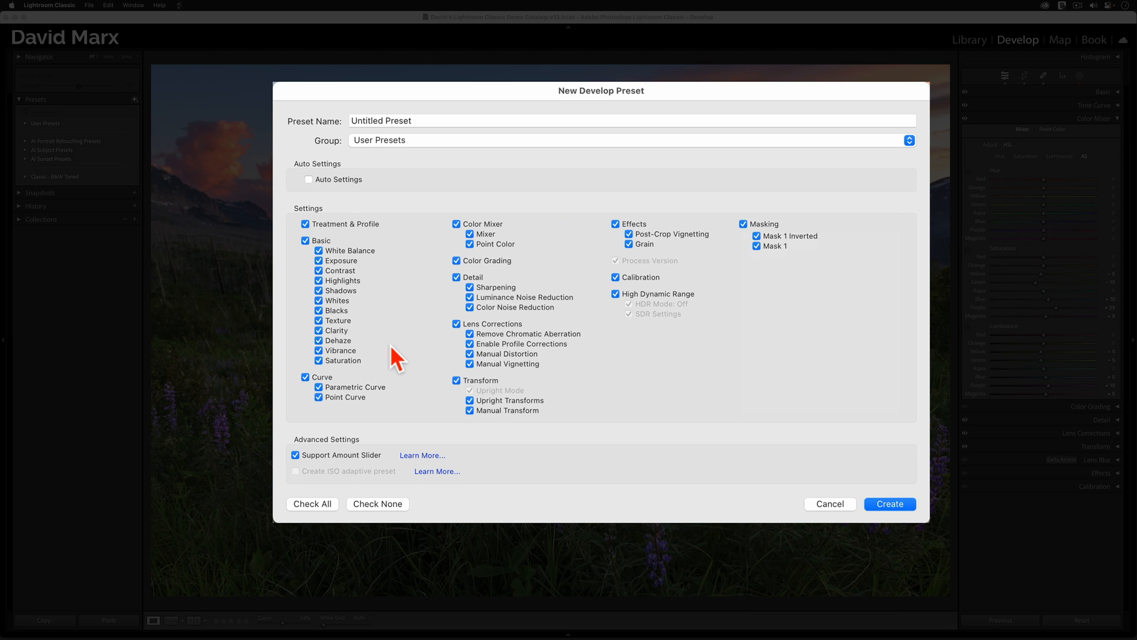
{"action": "left_click", "coordinate": [409, 120]}
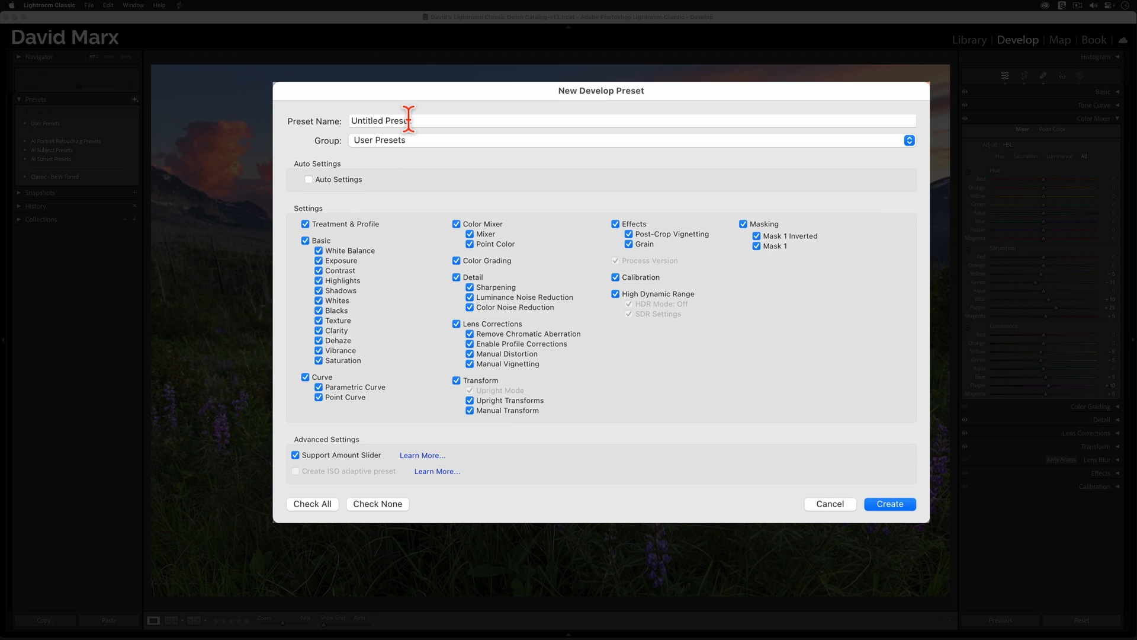
{"action": "left_click", "coordinate": [411, 121]}
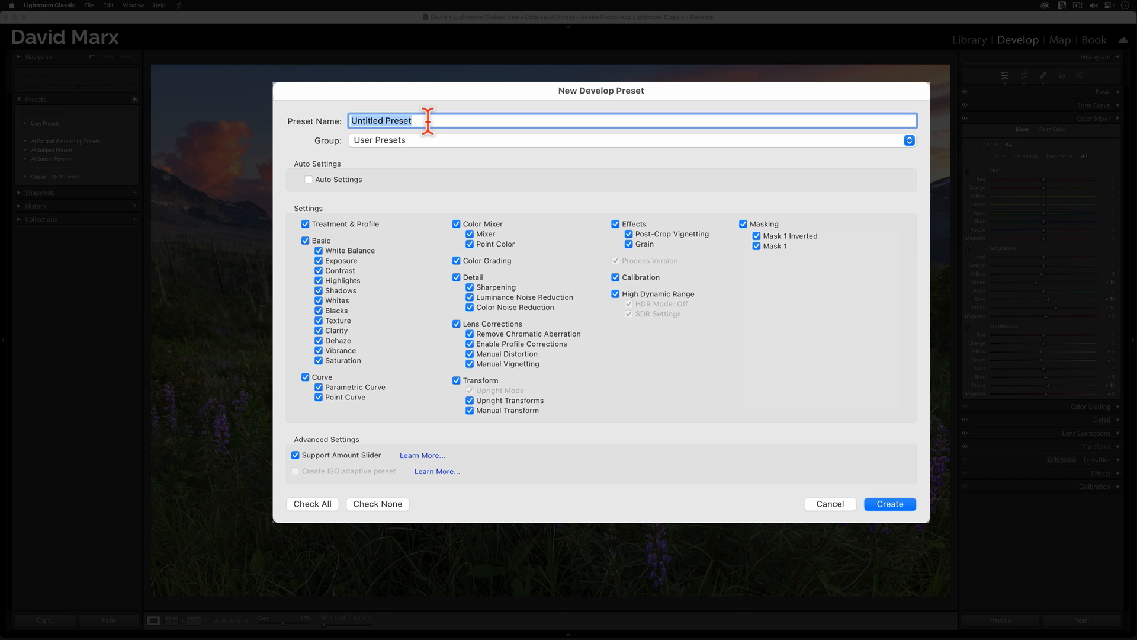
{"action": "type", "text": "Temp"}
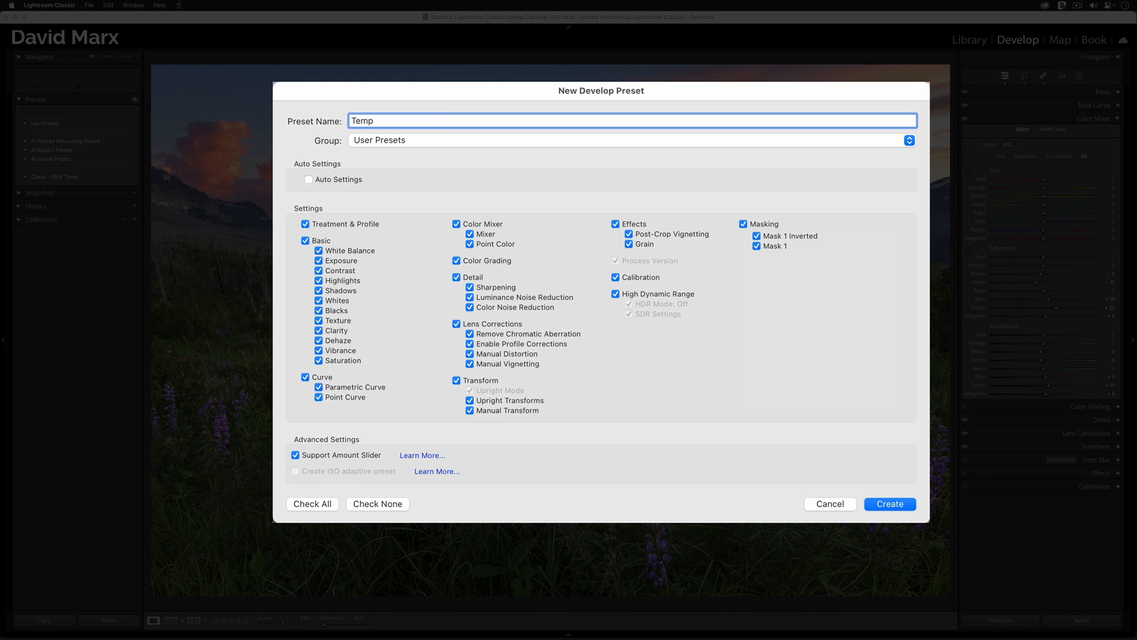
{"action": "mouse_move", "coordinate": [340, 490]}
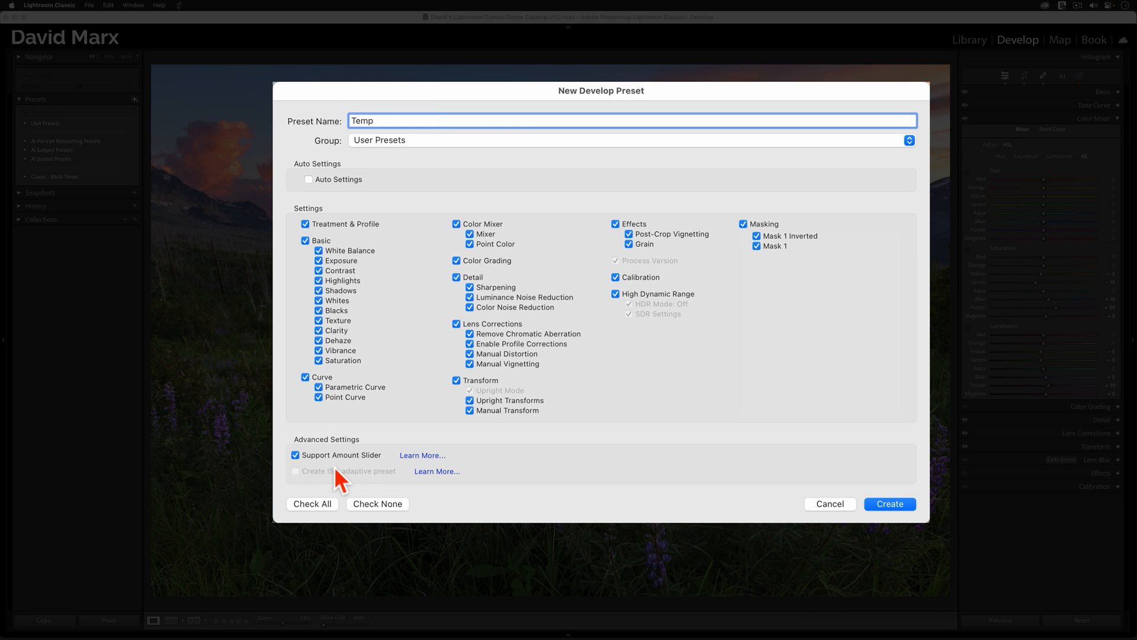
Step: Clear all settings, include only Color Mixer with amount support, and create the Temp preset
{"action": "left_click", "coordinate": [378, 503]}
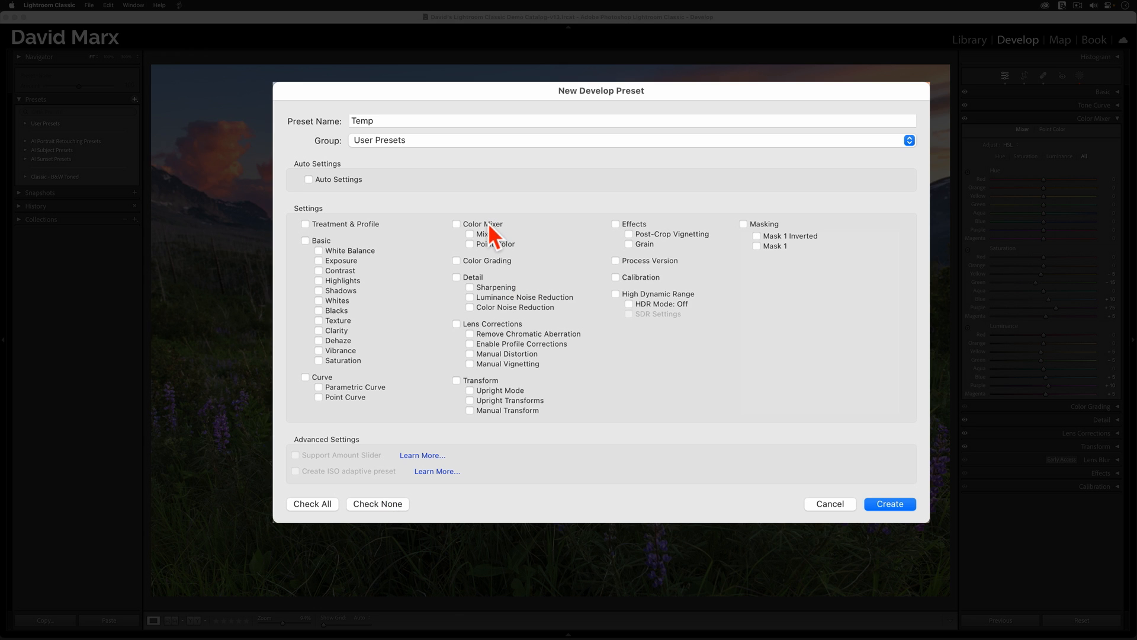
{"action": "left_click", "coordinate": [456, 224]}
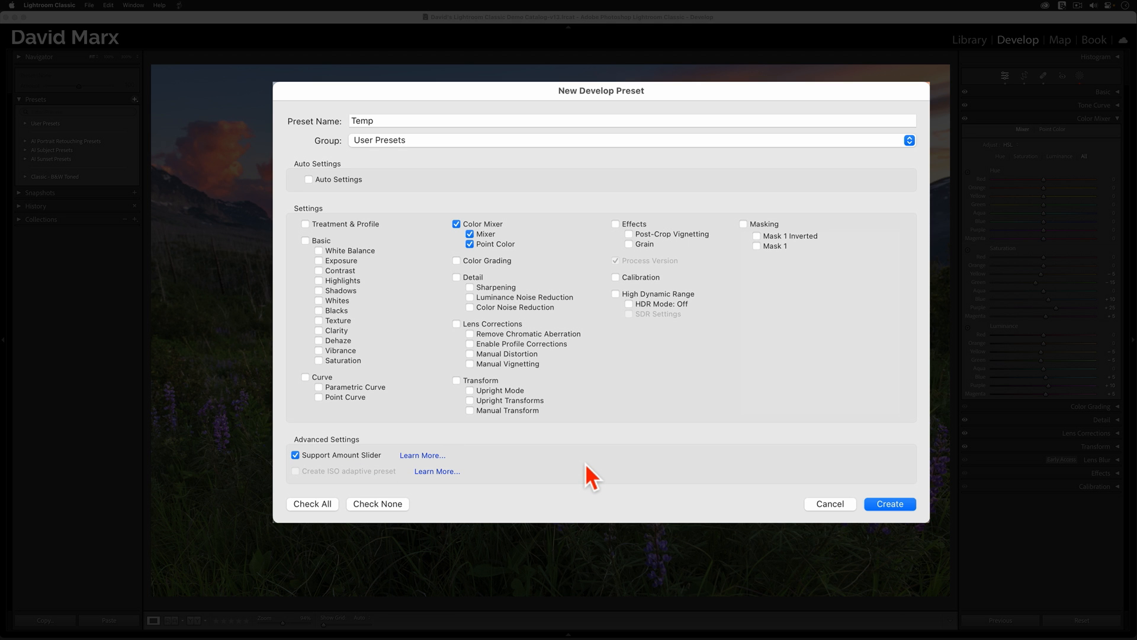
{"action": "left_click", "coordinate": [889, 503]}
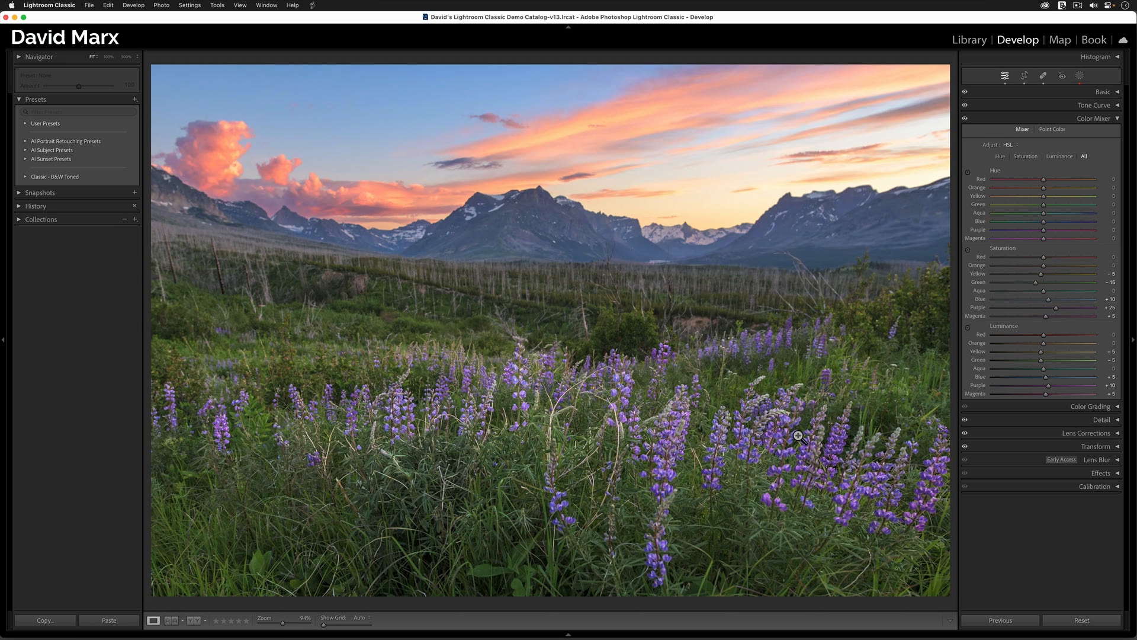
{"action": "mouse_move", "coordinate": [592, 367]}
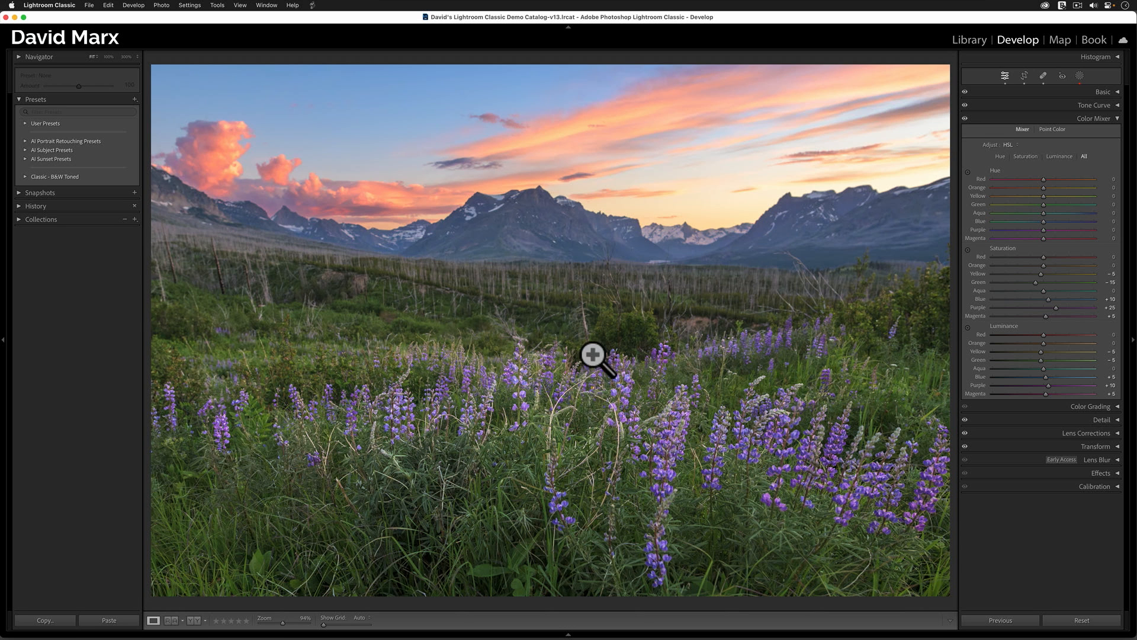
Step: Apply the Temp user preset to the lupine photo and try its Amount at 200 and 0
{"action": "left_click", "coordinate": [25, 124]}
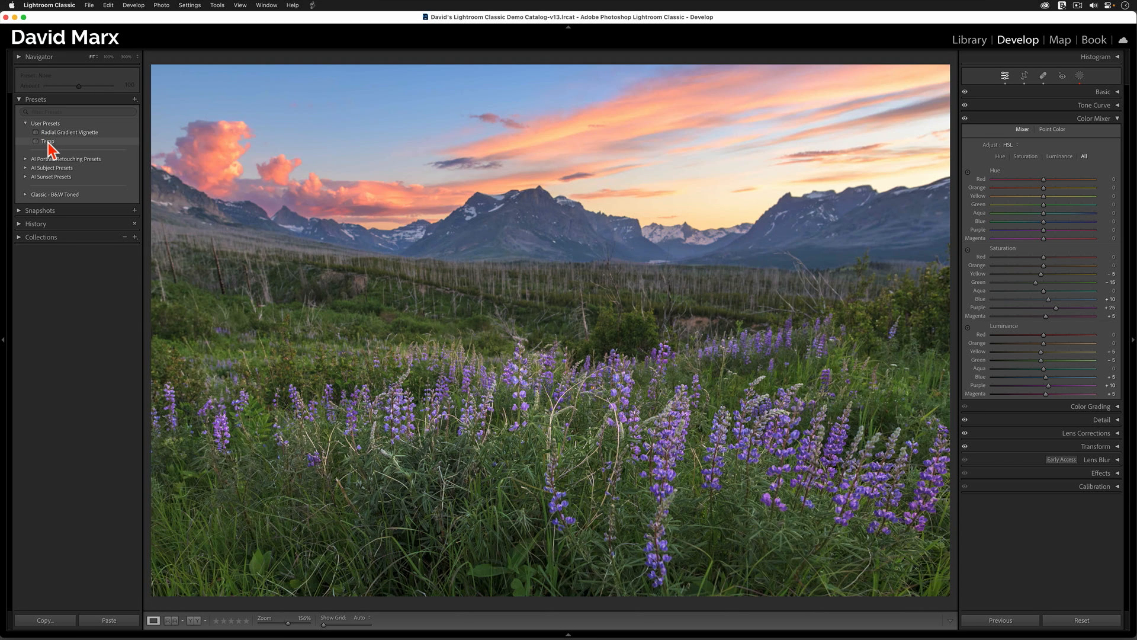
{"action": "left_click", "coordinate": [44, 141]}
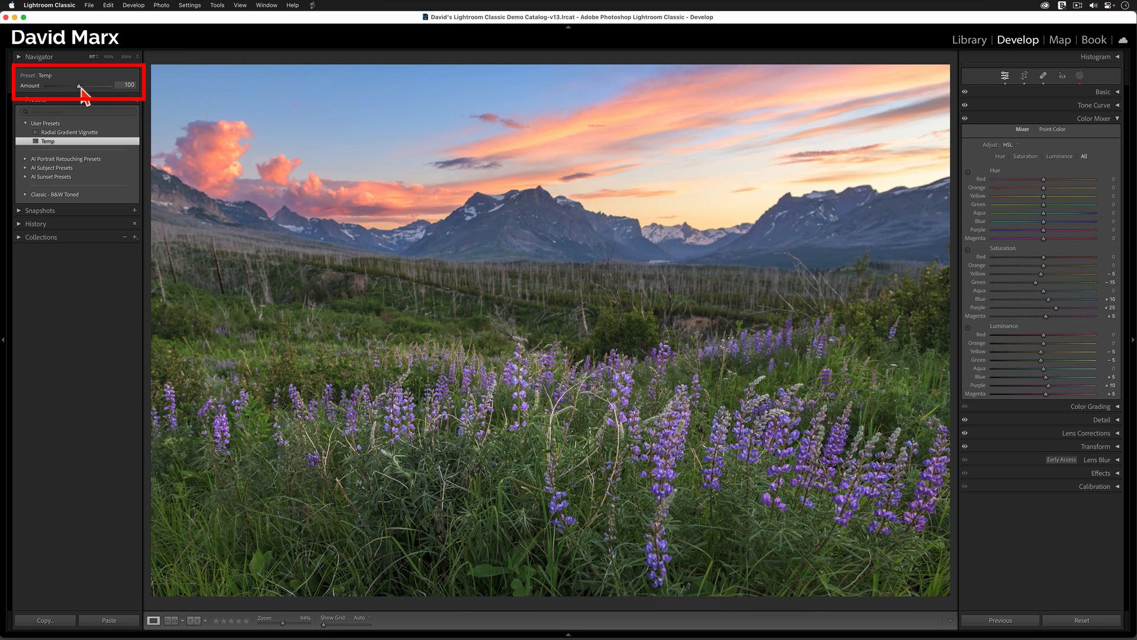
{"action": "left_click_drag", "start_coordinate": [80, 85], "coordinate": [110, 85]}
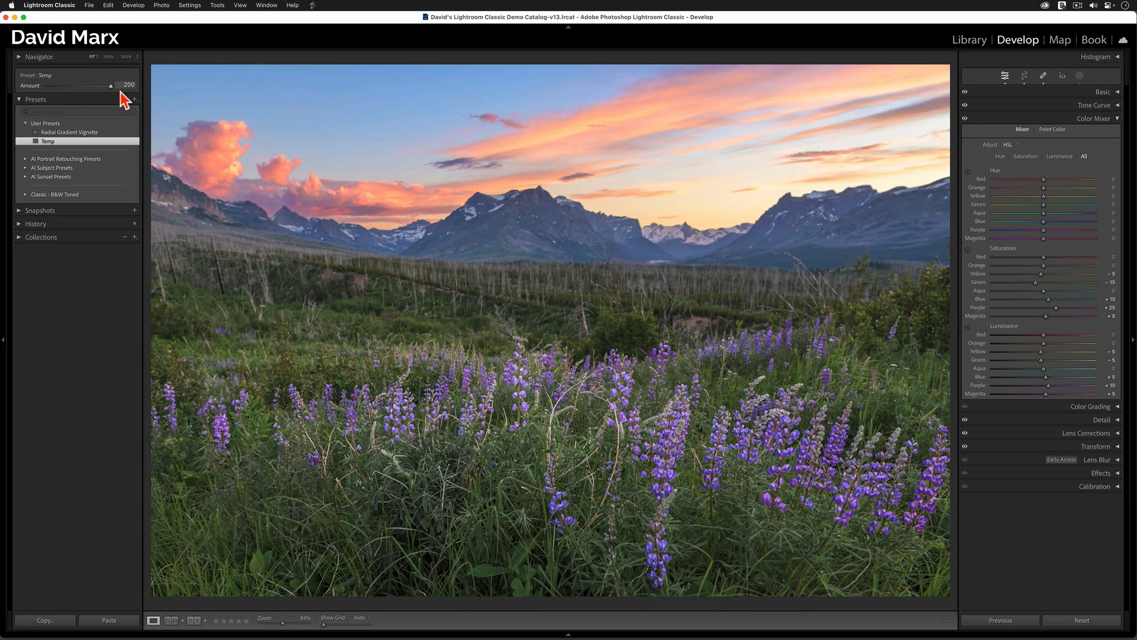
{"action": "mouse_move", "coordinate": [209, 110]}
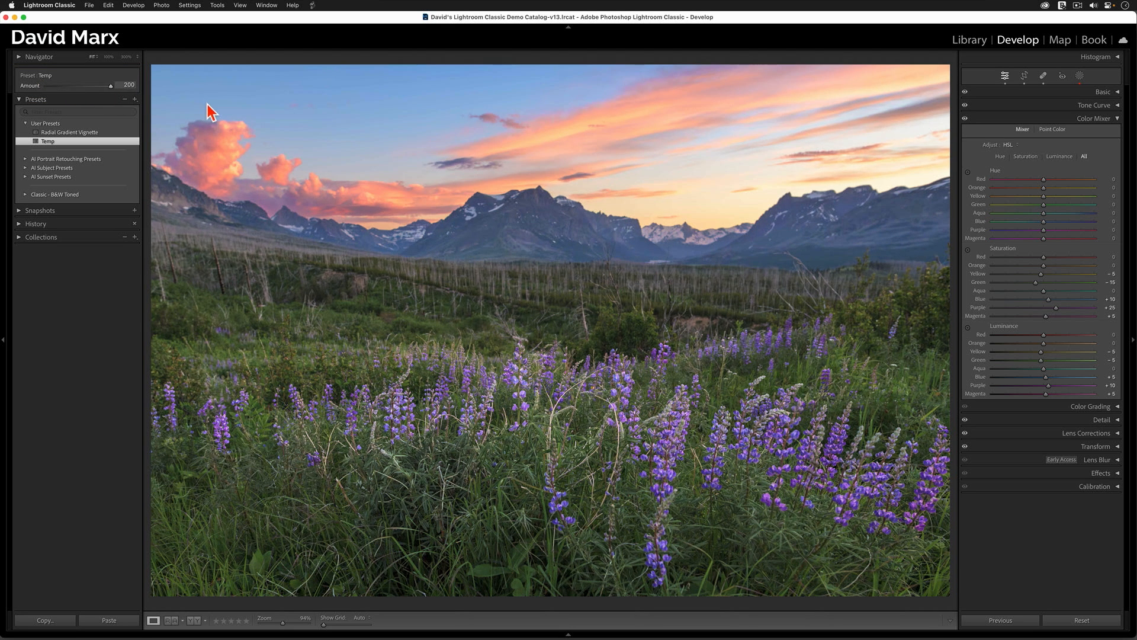
{"action": "left_click_drag", "start_coordinate": [110, 84], "coordinate": [59, 85]}
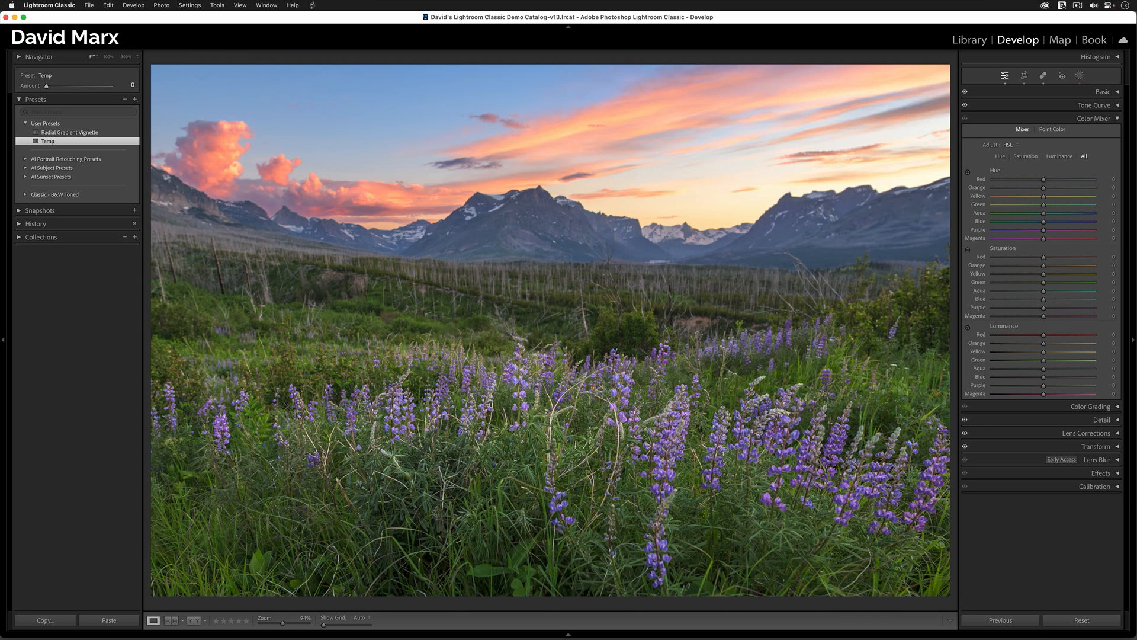
Step: Bring the Temp preset back up and settle its Amount at 161
{"action": "left_click_drag", "start_coordinate": [46, 86], "coordinate": [65, 86]}
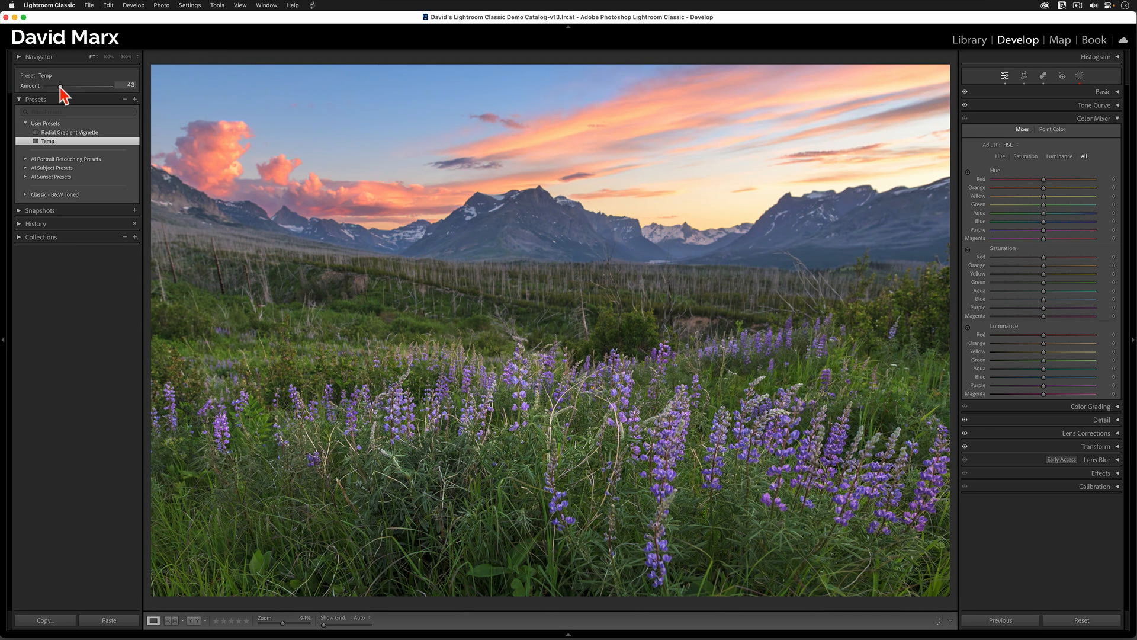
{"action": "left_click_drag", "start_coordinate": [65, 86], "coordinate": [72, 85]}
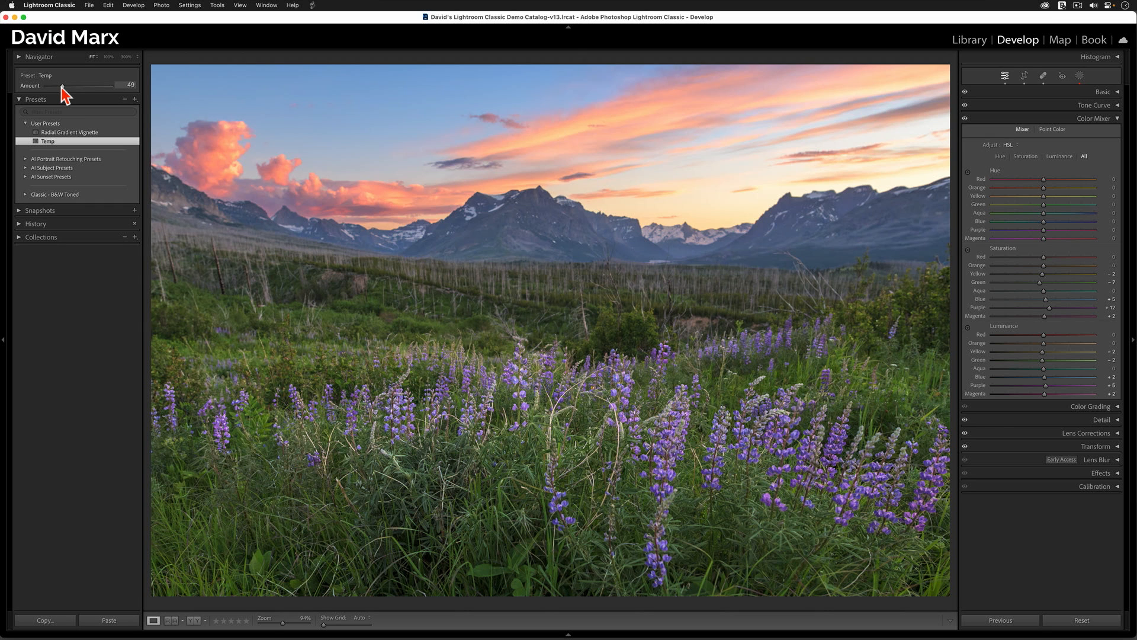
{"action": "left_click_drag", "start_coordinate": [68, 86], "coordinate": [111, 85]}
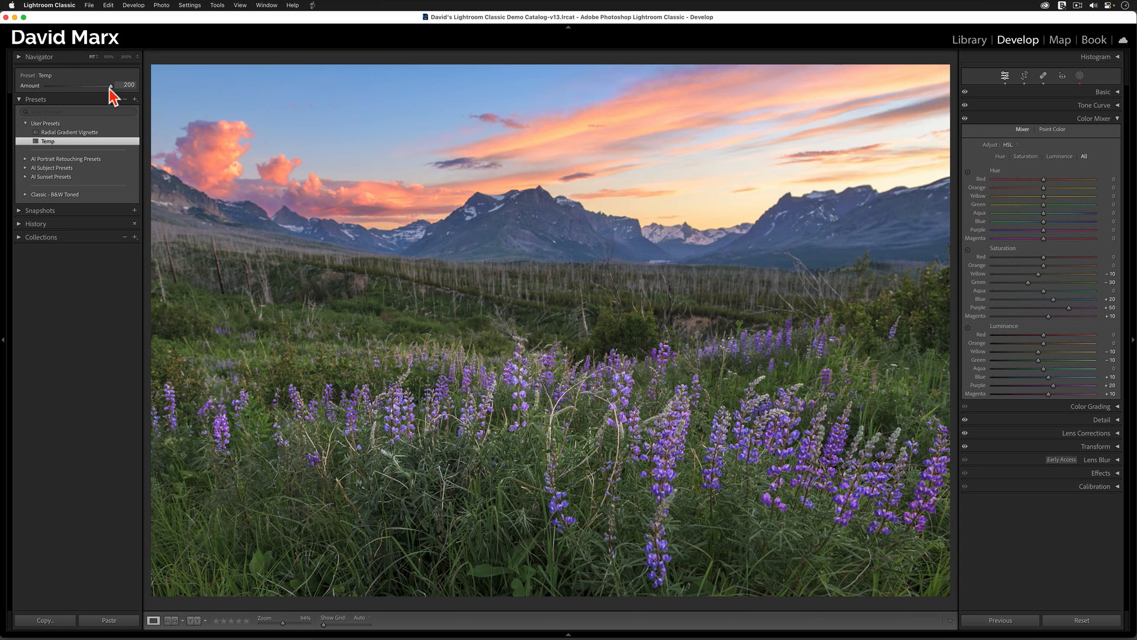
{"action": "left_click_drag", "start_coordinate": [111, 85], "coordinate": [100, 85]}
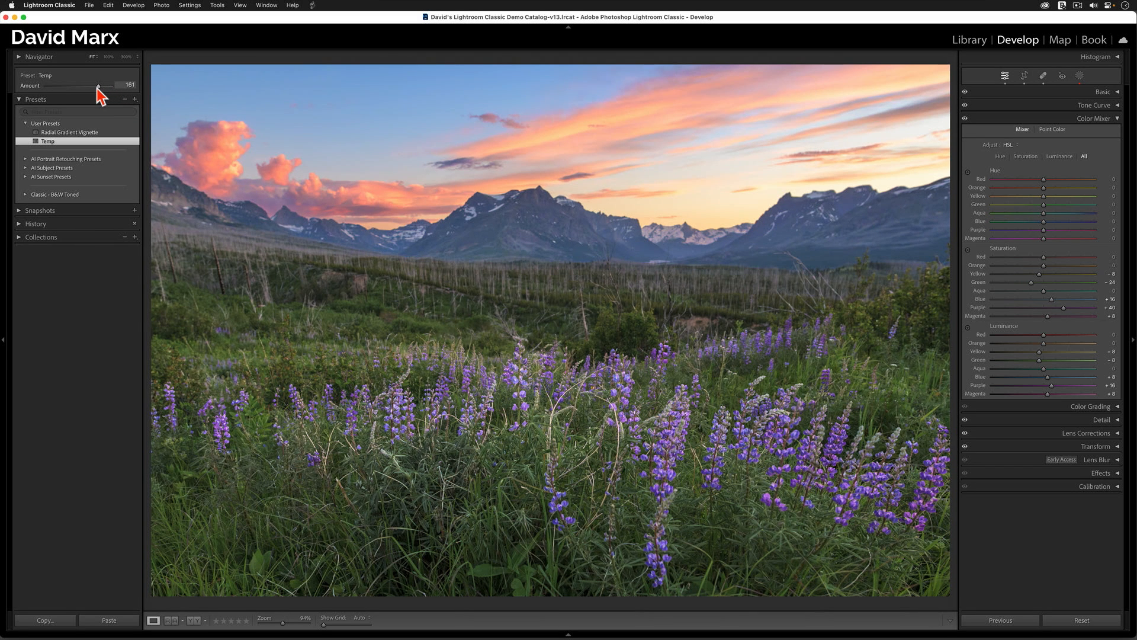
{"action": "mouse_move", "coordinate": [316, 174]}
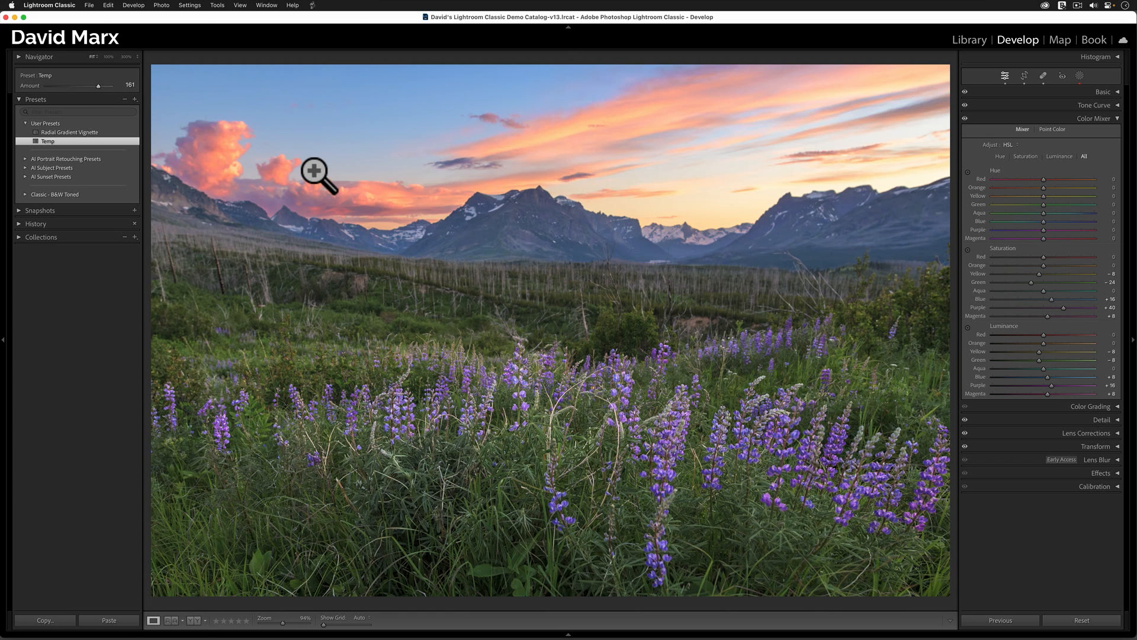
{"action": "left_click", "coordinate": [198, 620]}
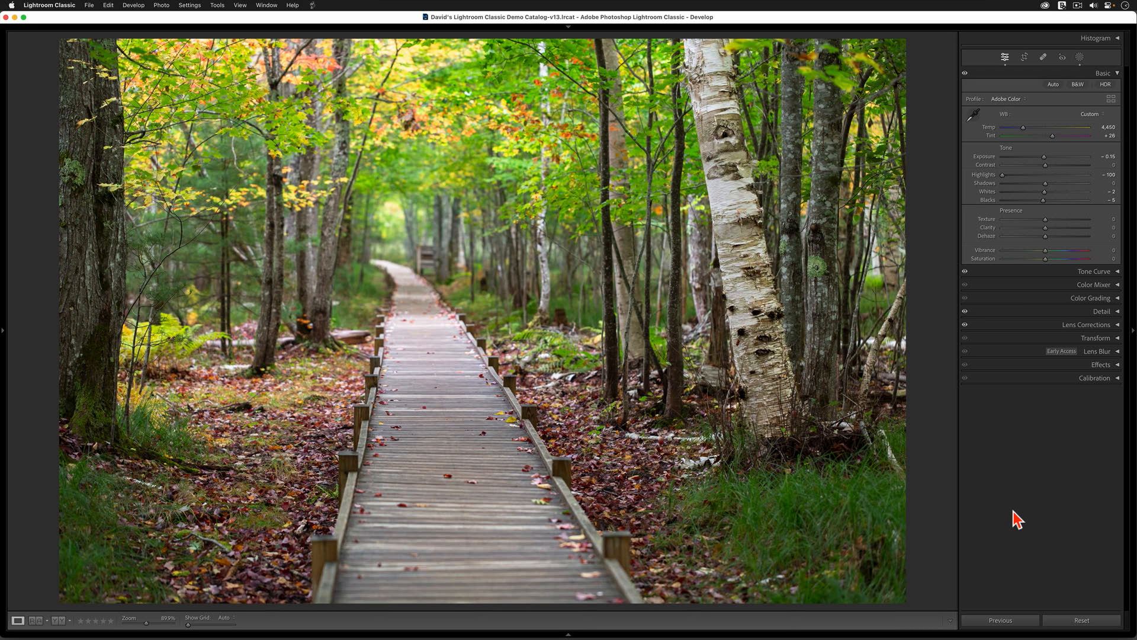
{"action": "mouse_move", "coordinate": [1084, 294]}
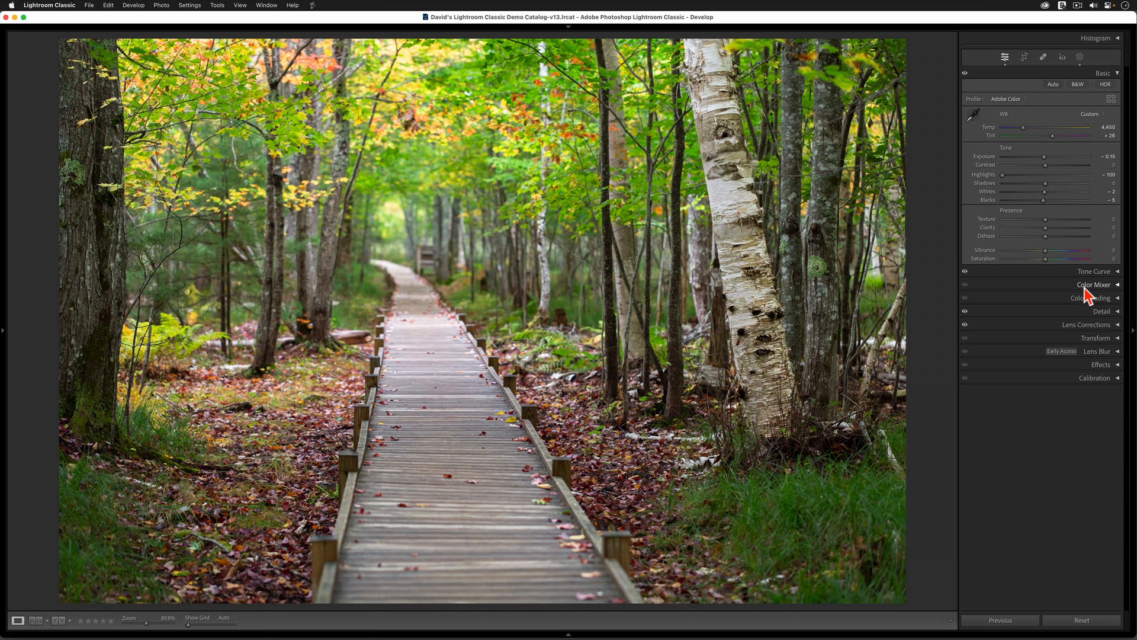
Step: Switch Color Mixer to Point Color and sample the green grass of the boardwalk photo as a swatch
{"action": "left_click", "coordinate": [1094, 284]}
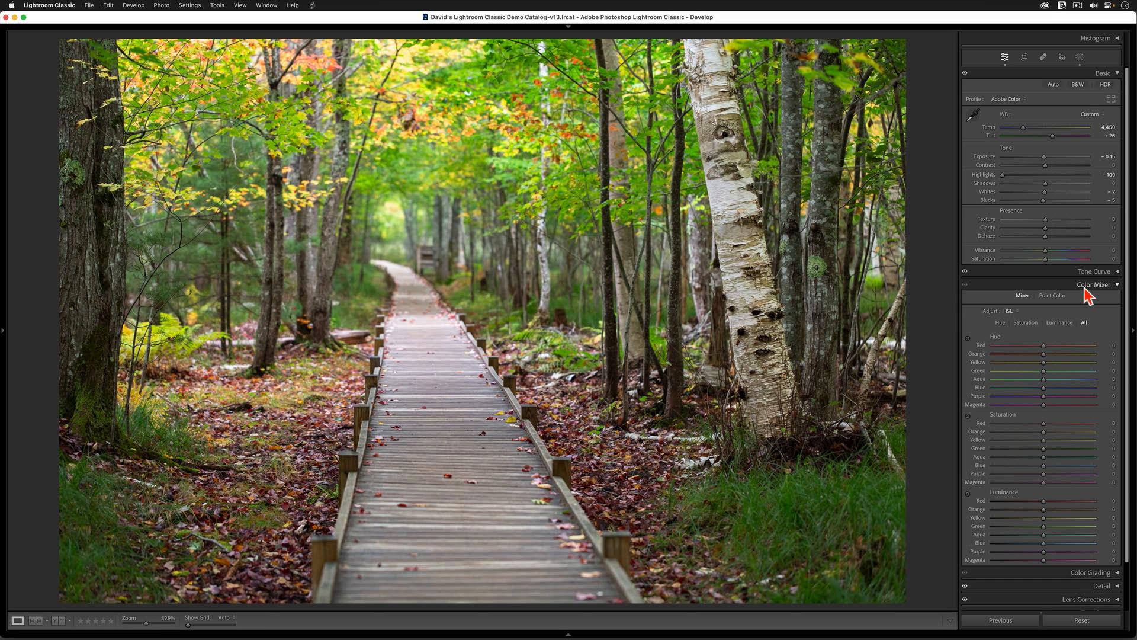
{"action": "mouse_move", "coordinate": [1075, 314]}
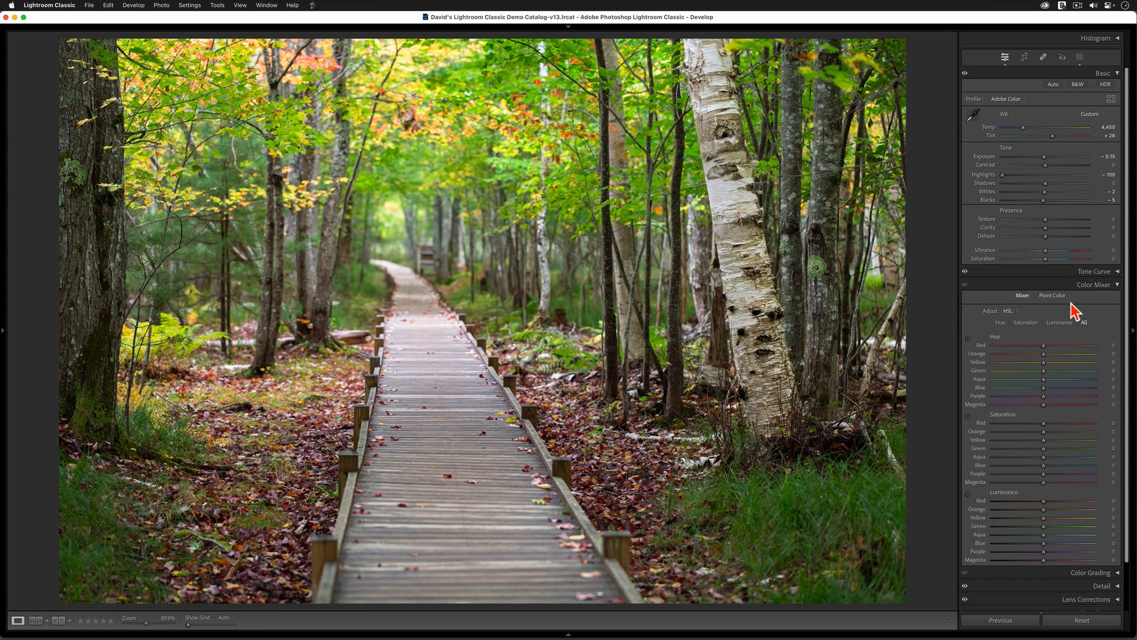
{"action": "left_click", "coordinate": [1052, 295]}
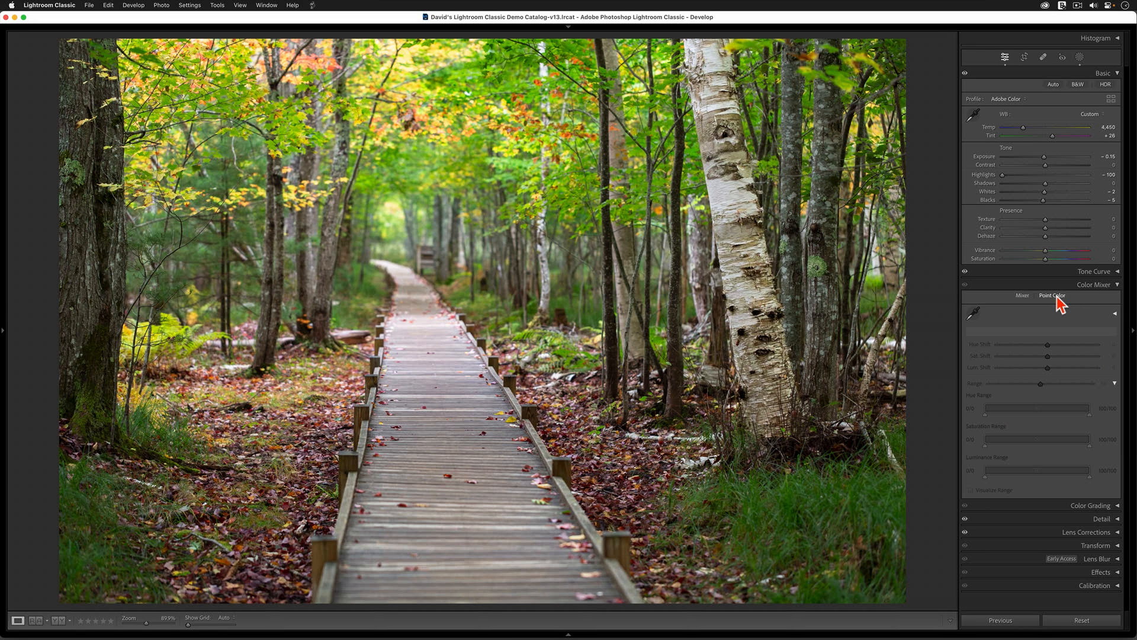
{"action": "mouse_move", "coordinate": [1107, 313]}
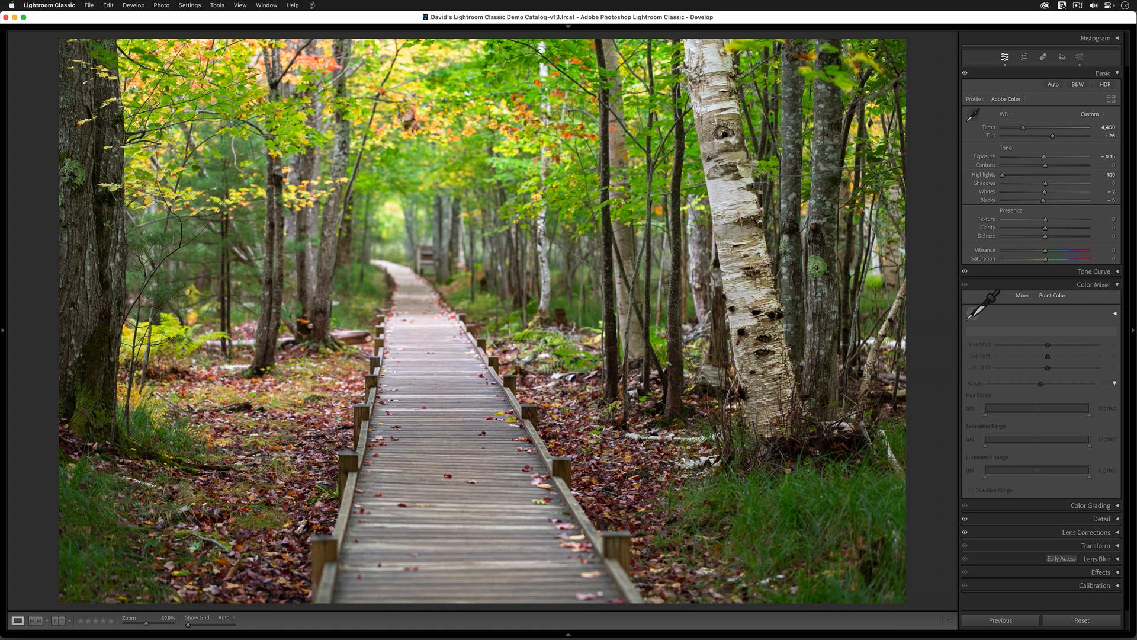
{"action": "mouse_move", "coordinate": [962, 324]}
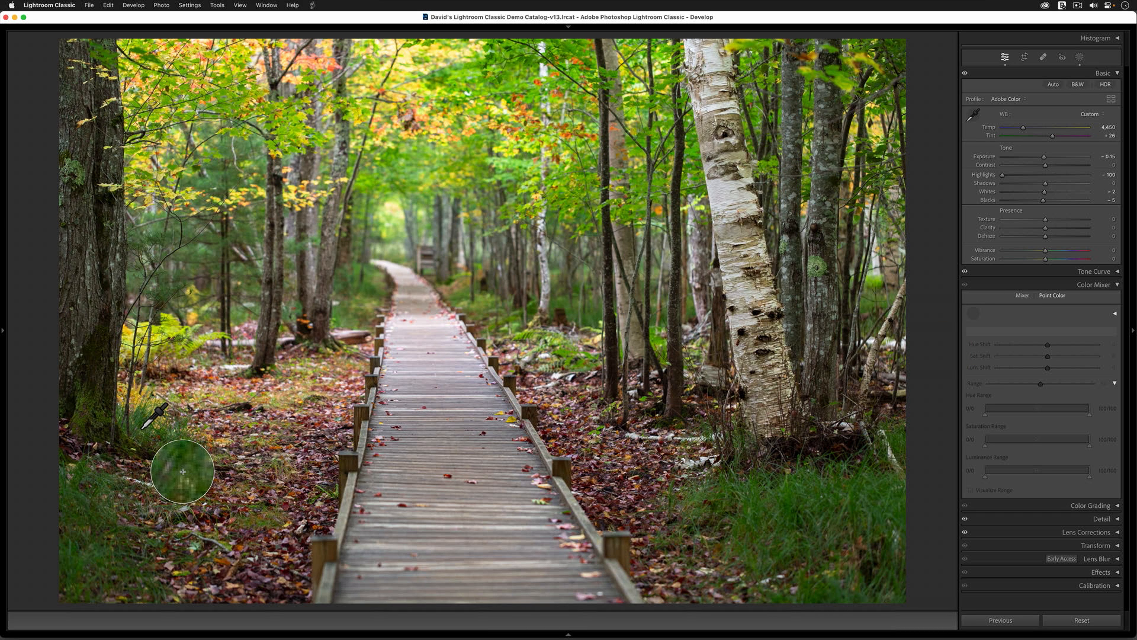
{"action": "left_click", "coordinate": [183, 472]}
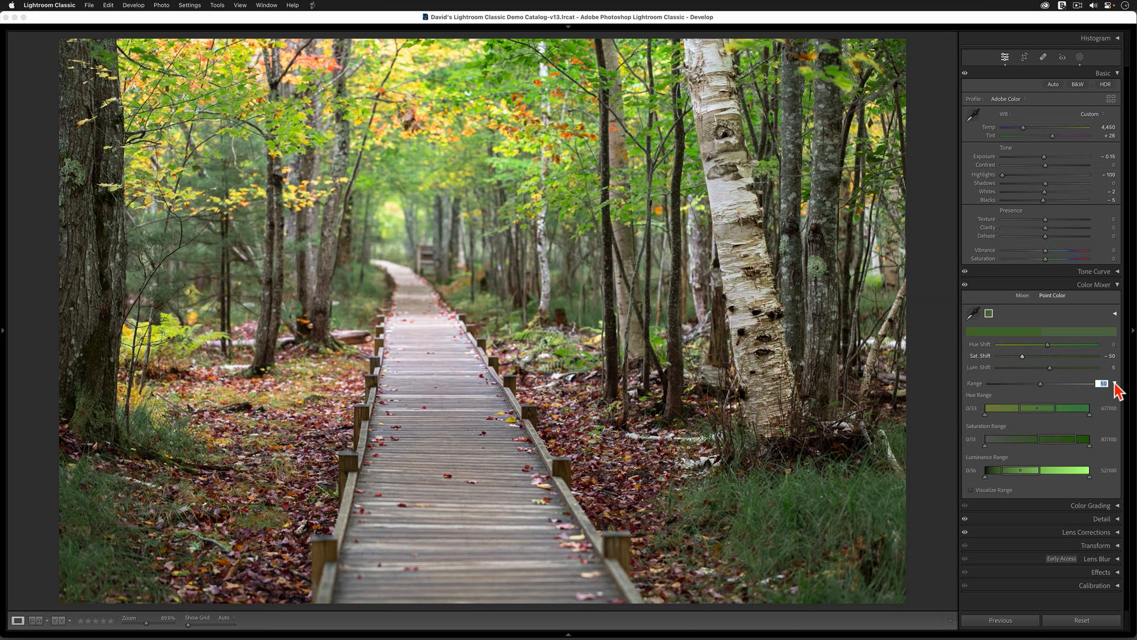
{"action": "mouse_move", "coordinate": [1112, 419]}
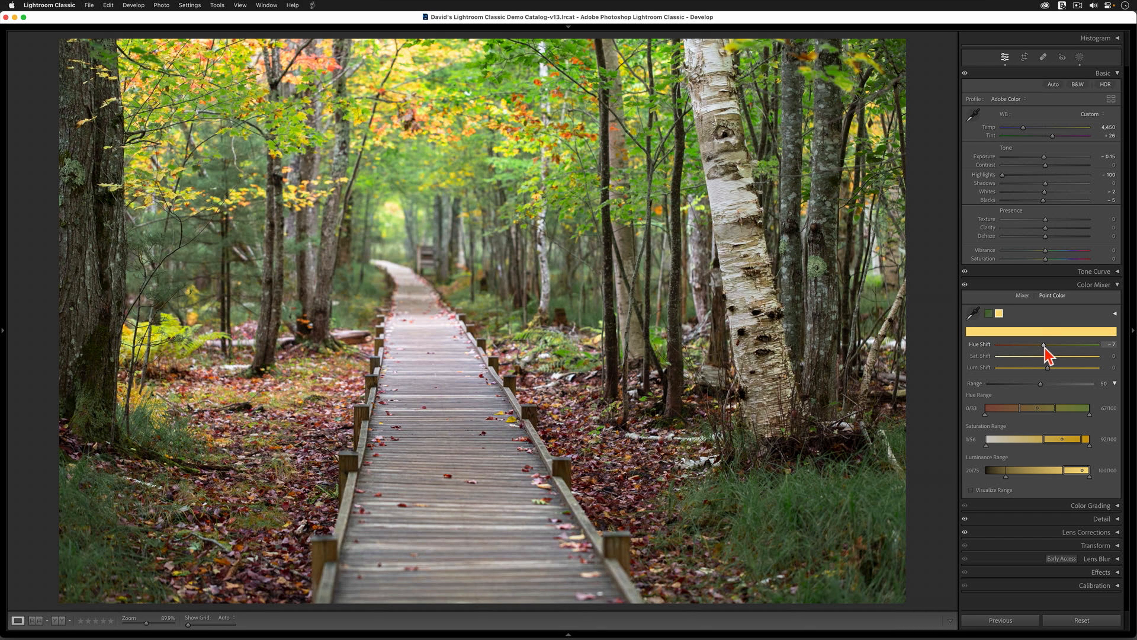
Step: Set the yellow swatch to Hue Shift -10, Sat Shift 15, Lum Shift -5 and widen its Range slightly
{"action": "left_click_drag", "start_coordinate": [1044, 345], "coordinate": [1038, 344]}
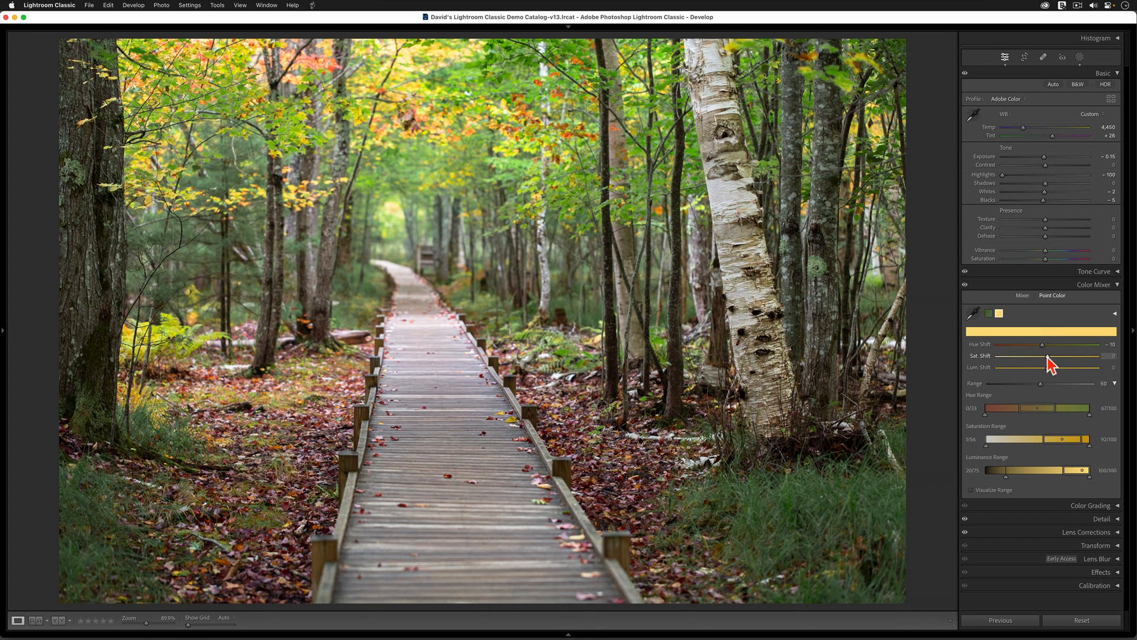
{"action": "left_click_drag", "start_coordinate": [1044, 356], "coordinate": [1056, 356]}
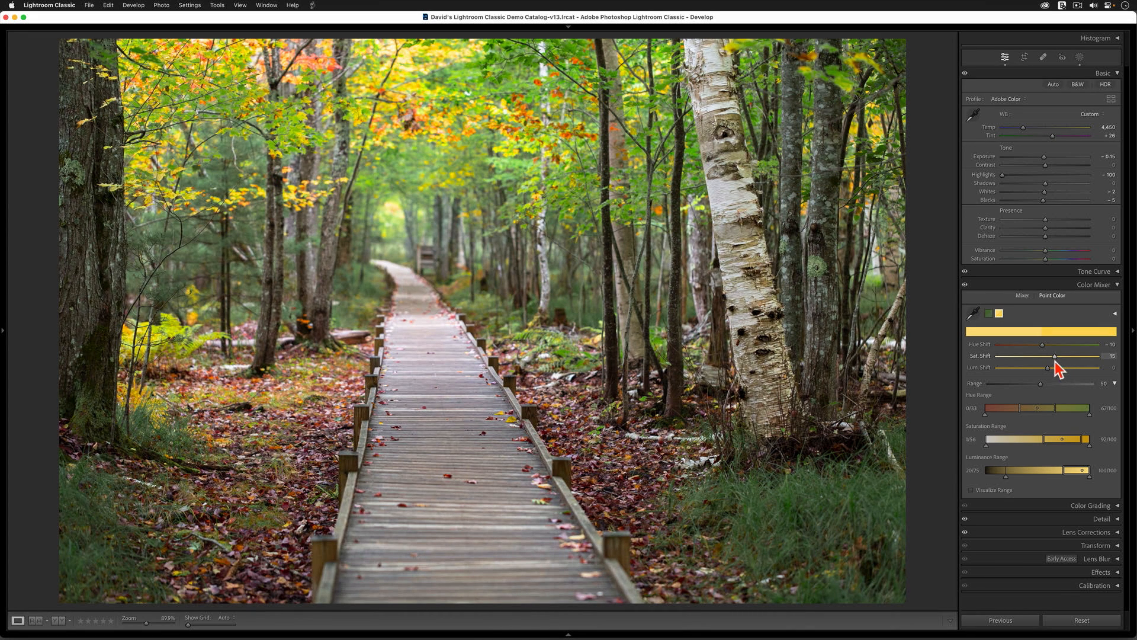
{"action": "left_click_drag", "start_coordinate": [1051, 367], "coordinate": [1073, 367]}
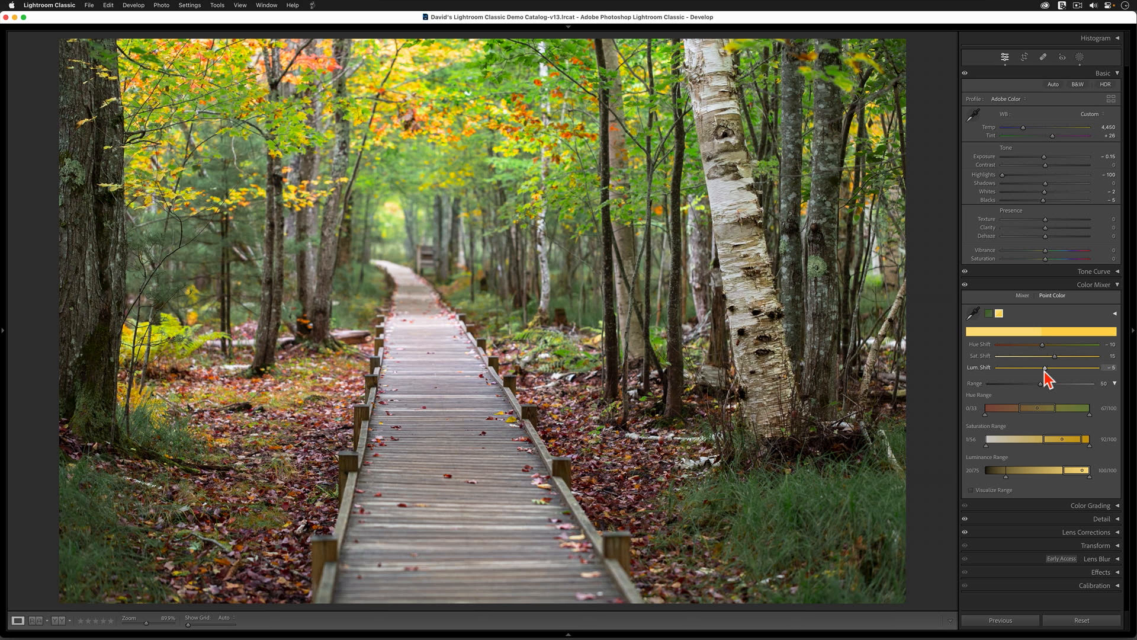
{"action": "left_click_drag", "start_coordinate": [1073, 386], "coordinate": [1041, 386]}
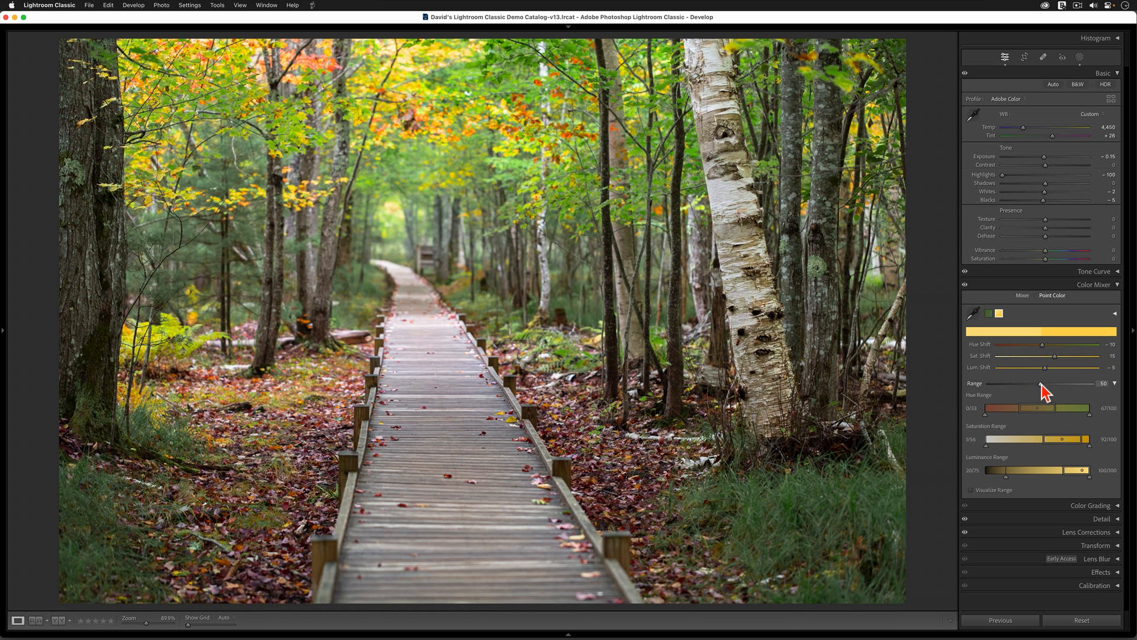
{"action": "mouse_move", "coordinate": [1041, 383]}
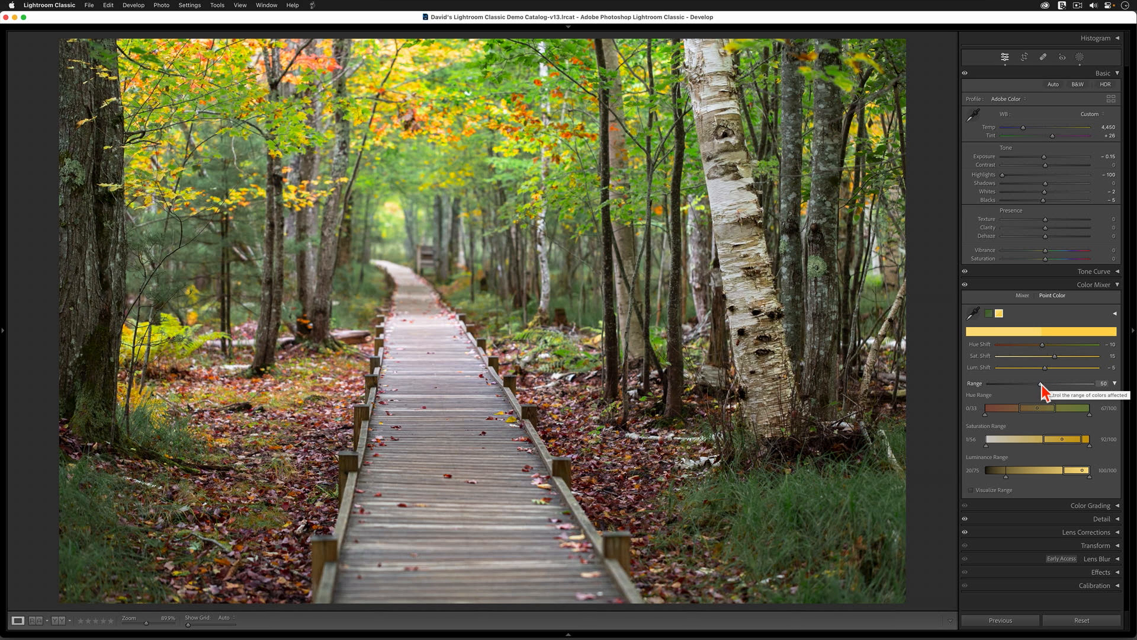
{"action": "left_click", "coordinate": [971, 490]}
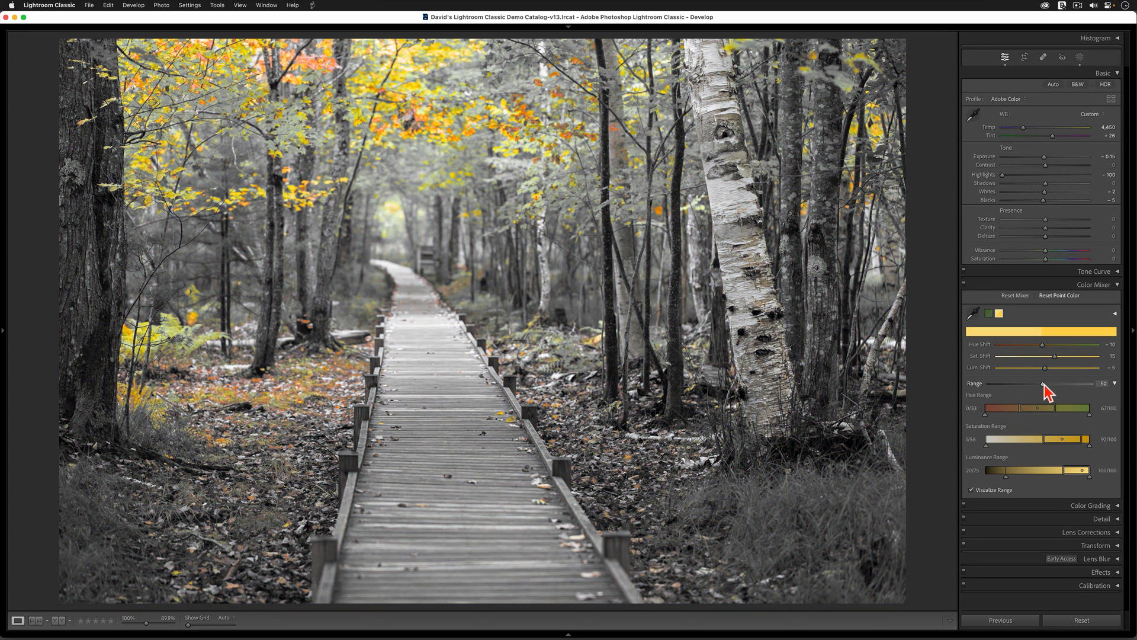
{"action": "left_click_drag", "start_coordinate": [1057, 383], "coordinate": [1078, 383]}
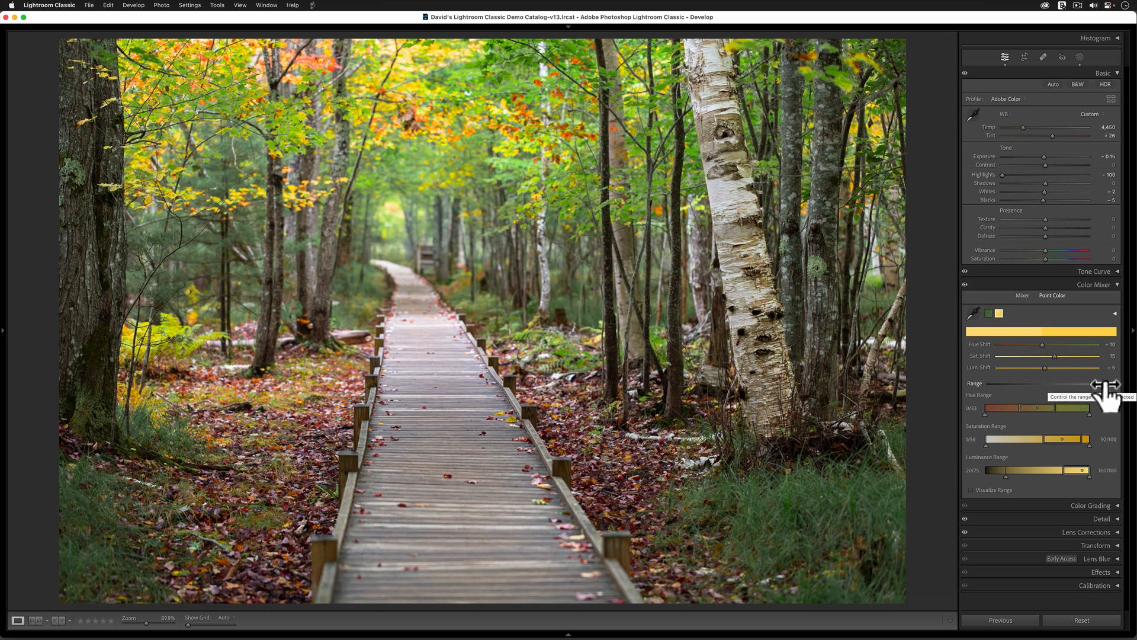
Step: Add a red Point Color swatch sampled from the fallen leaves
{"action": "left_click", "coordinate": [1010, 312]}
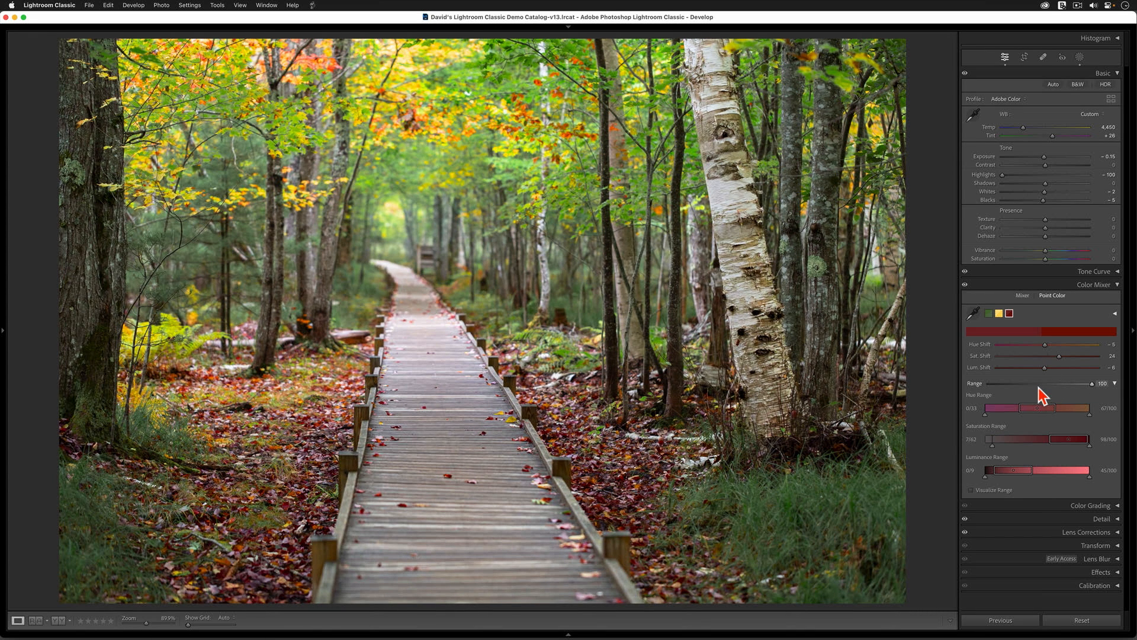
{"action": "mouse_move", "coordinate": [1063, 319]}
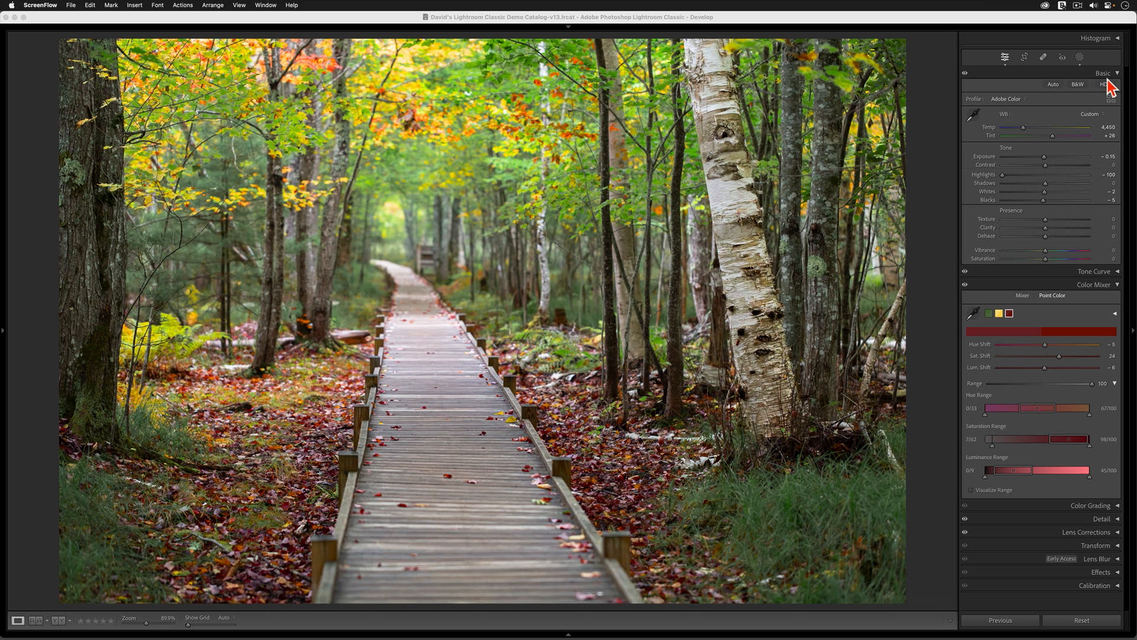
{"action": "mouse_move", "coordinate": [231, 119]}
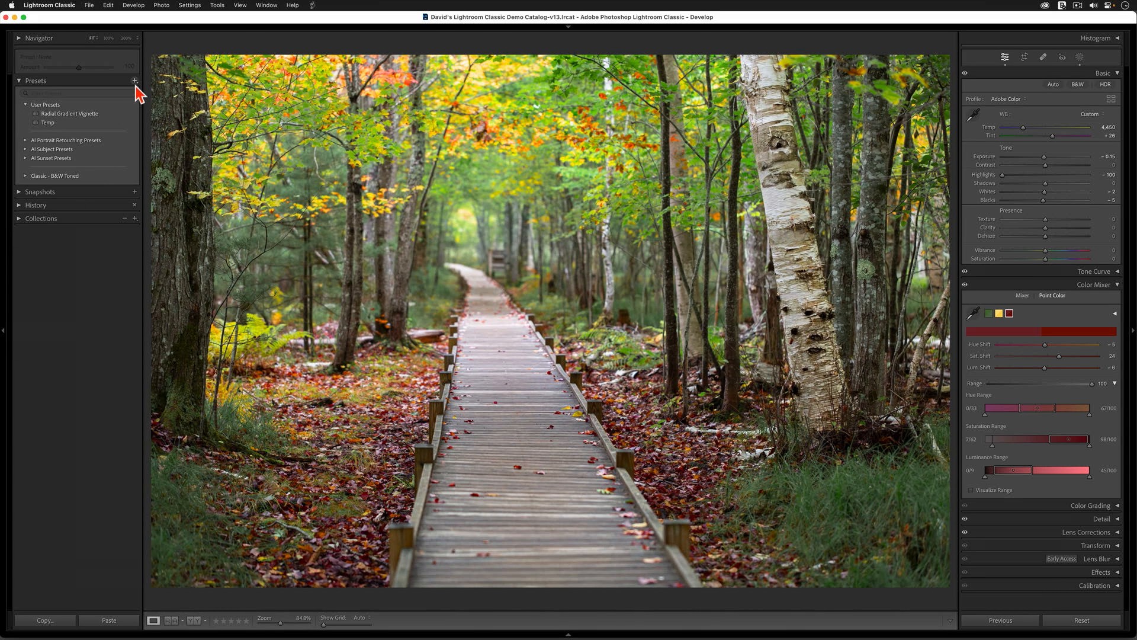
Step: Save the Color Mixer and Point Color settings as preset Temp, replacing the existing Temp preset
{"action": "left_click", "coordinate": [134, 81]}
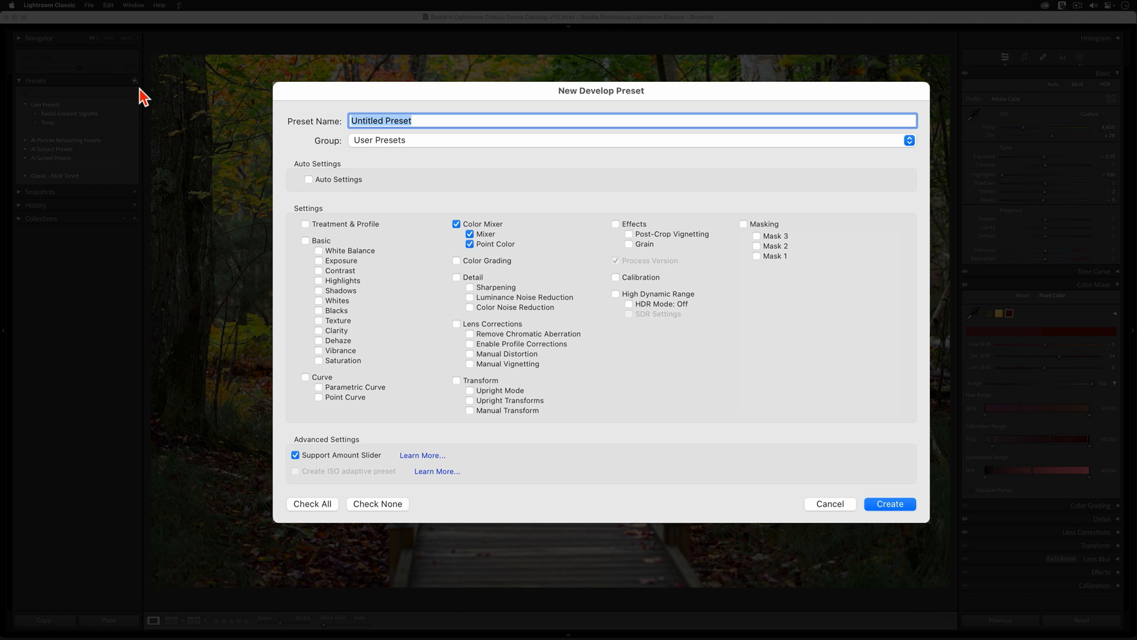
{"action": "type", "text": "TYe"}
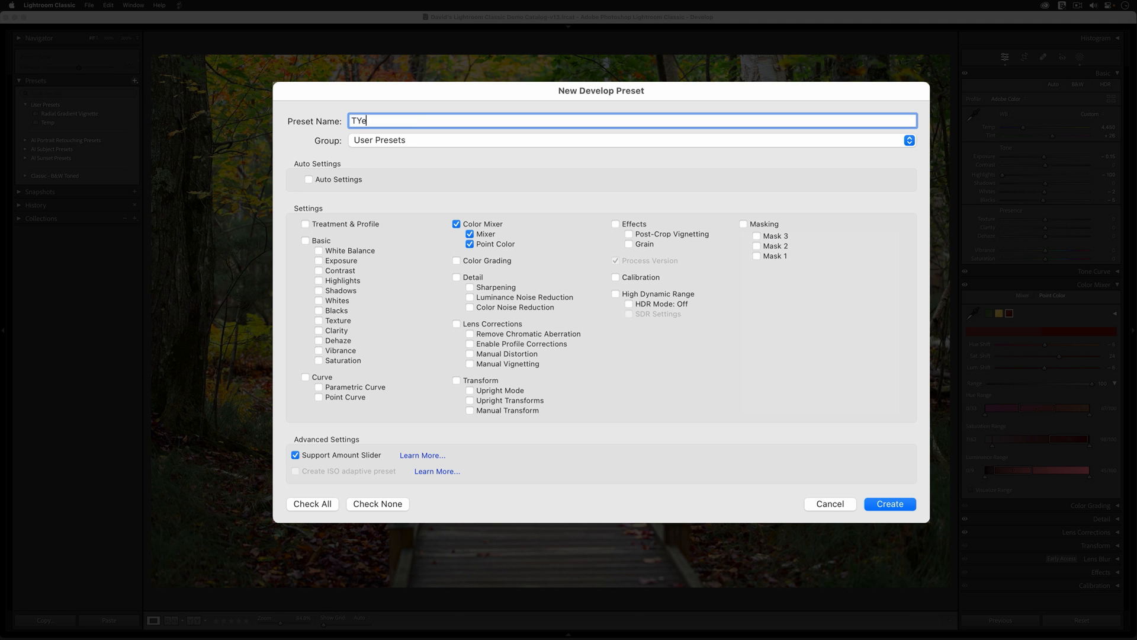
{"action": "type", "text": "Temp"}
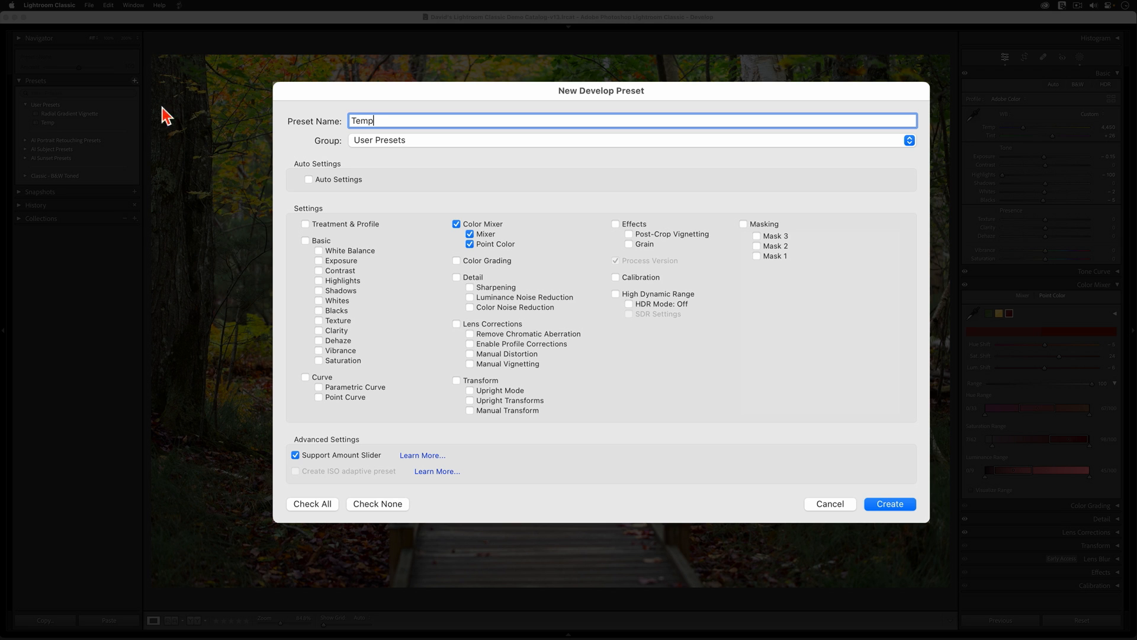
{"action": "mouse_move", "coordinate": [489, 235]}
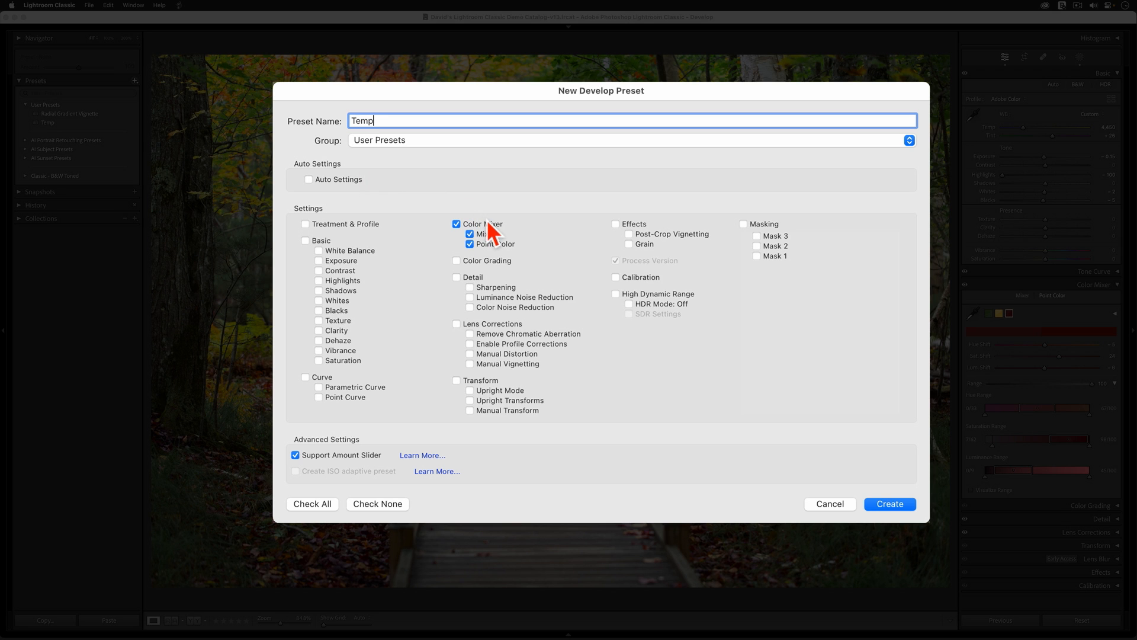
{"action": "mouse_move", "coordinate": [348, 471]}
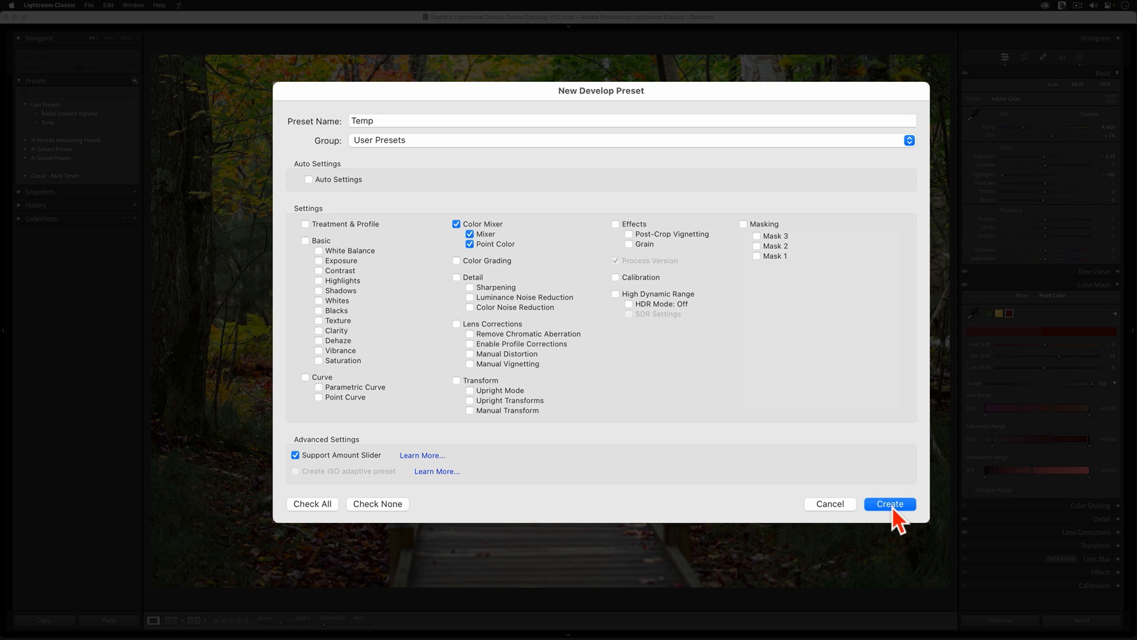
{"action": "left_click", "coordinate": [890, 503]}
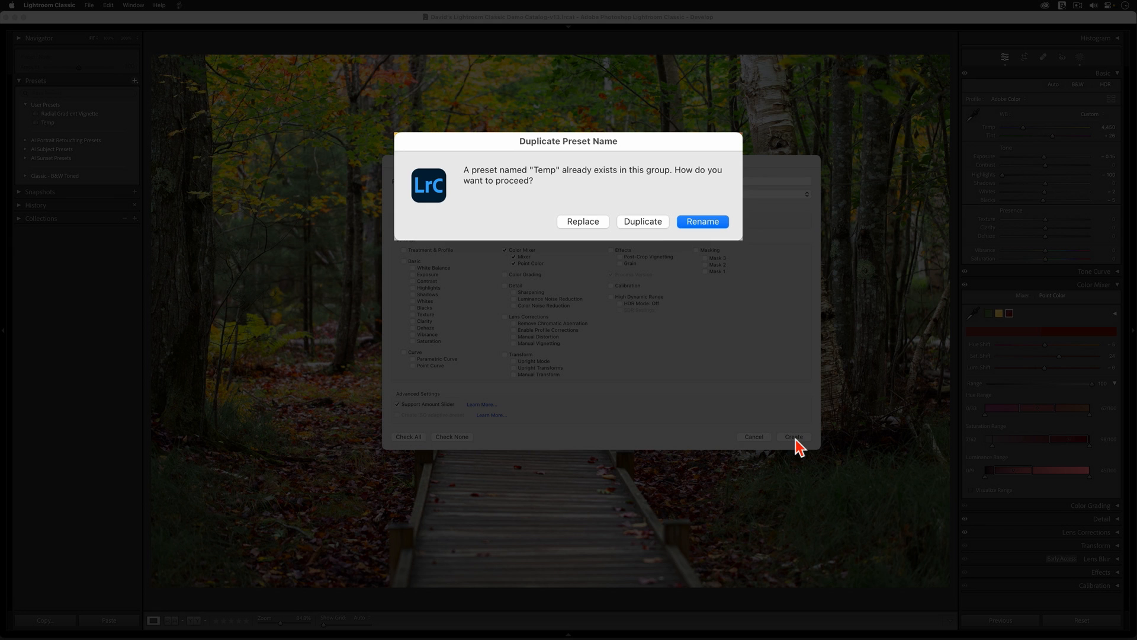
{"action": "mouse_move", "coordinate": [692, 409]}
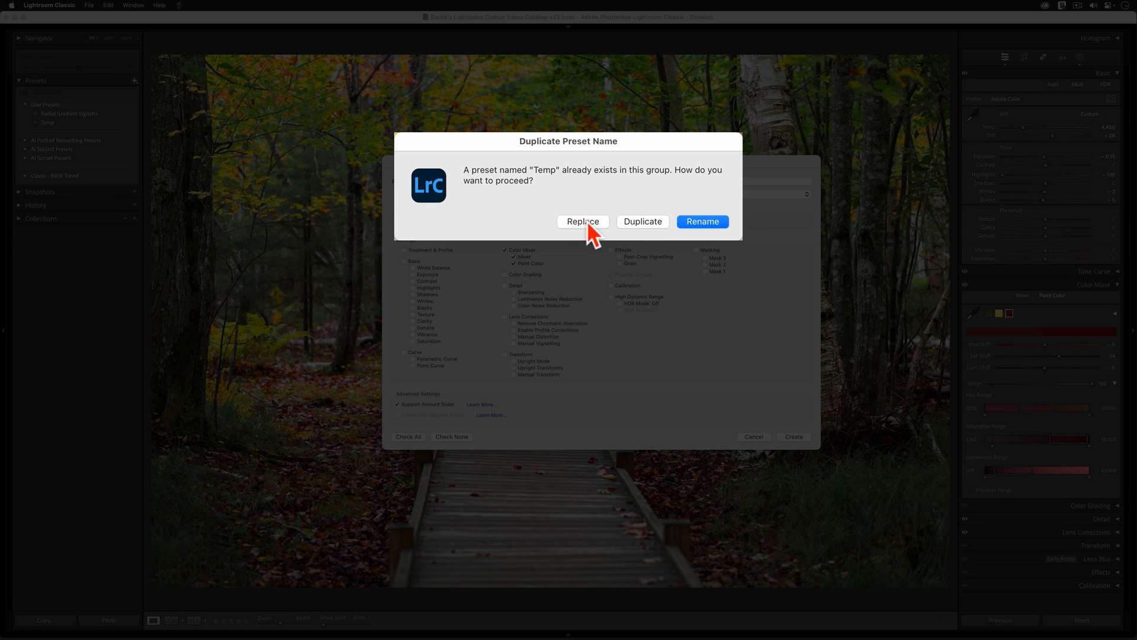
{"action": "left_click", "coordinate": [582, 221]}
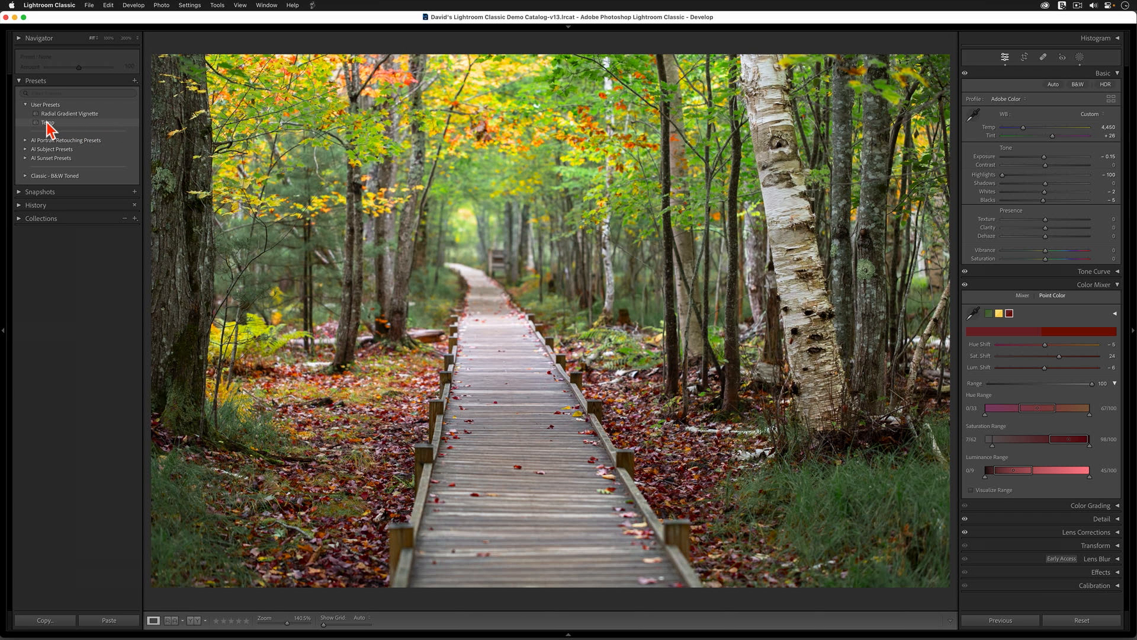
{"action": "mouse_move", "coordinate": [45, 125]}
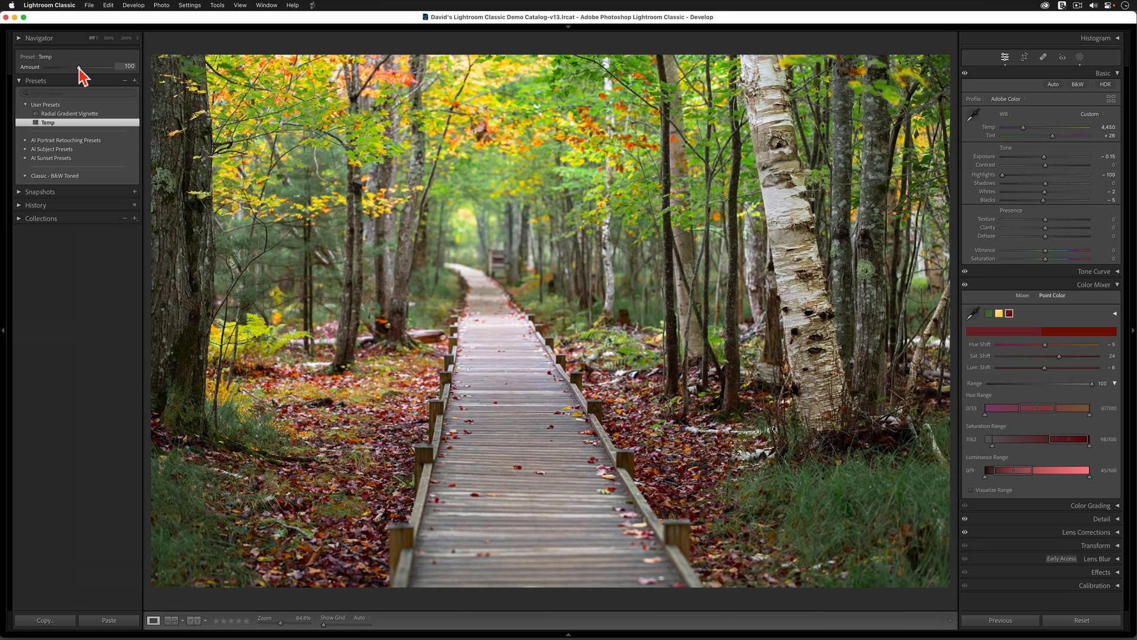
Step: Raise the Temp preset's Amount slider to 200
{"action": "left_click_drag", "start_coordinate": [81, 67], "coordinate": [89, 67]}
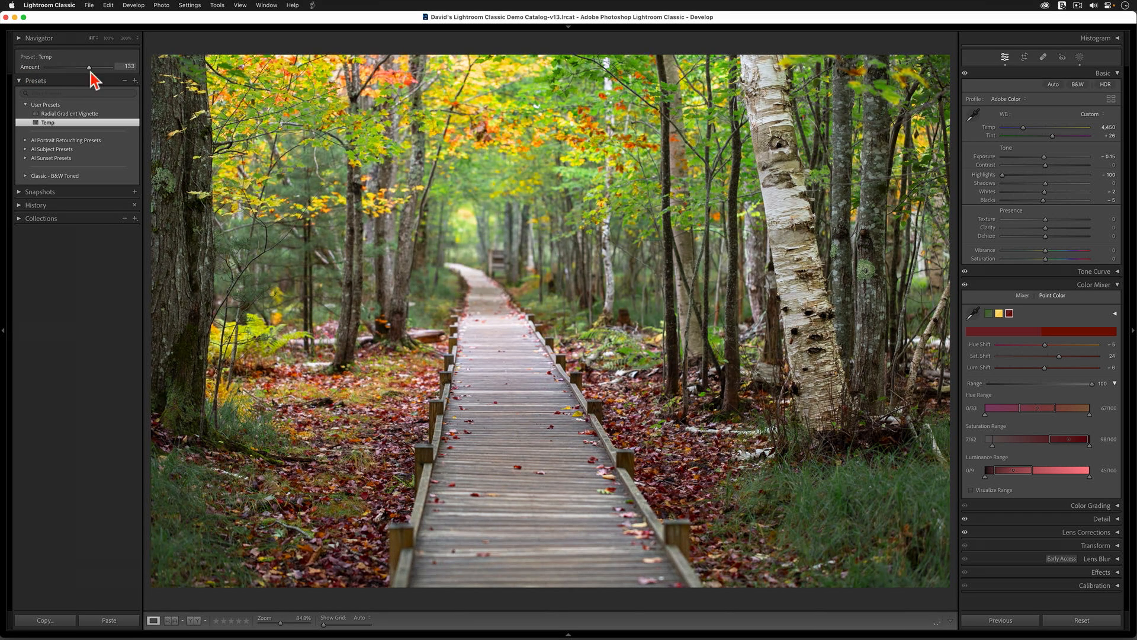
{"action": "left_click_drag", "start_coordinate": [89, 67], "coordinate": [110, 67]}
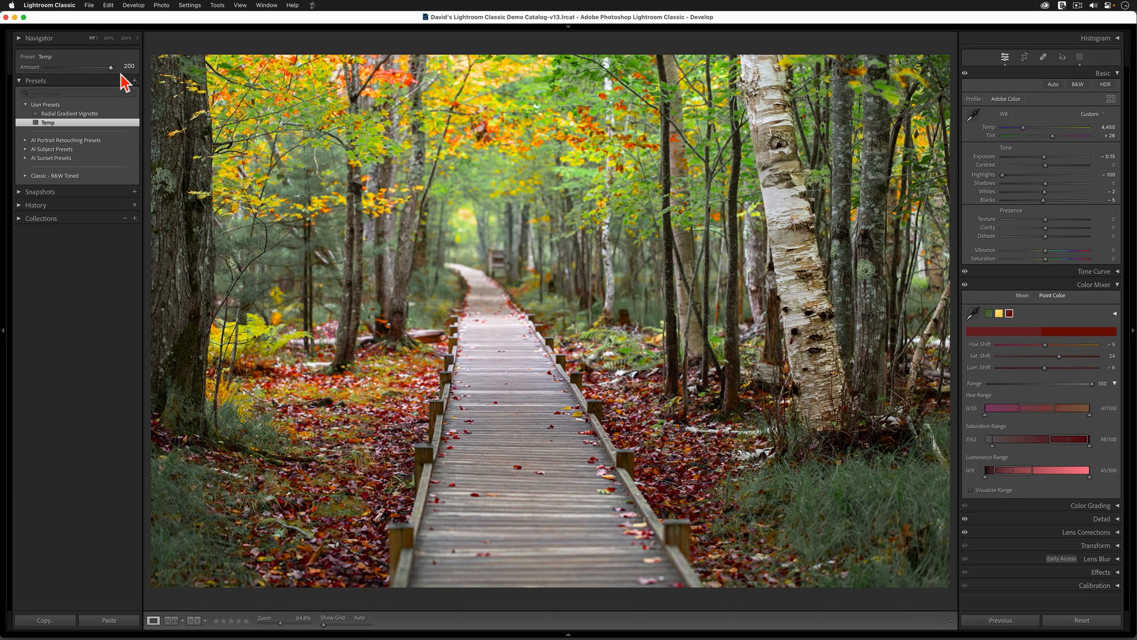
{"action": "mouse_move", "coordinate": [308, 63]}
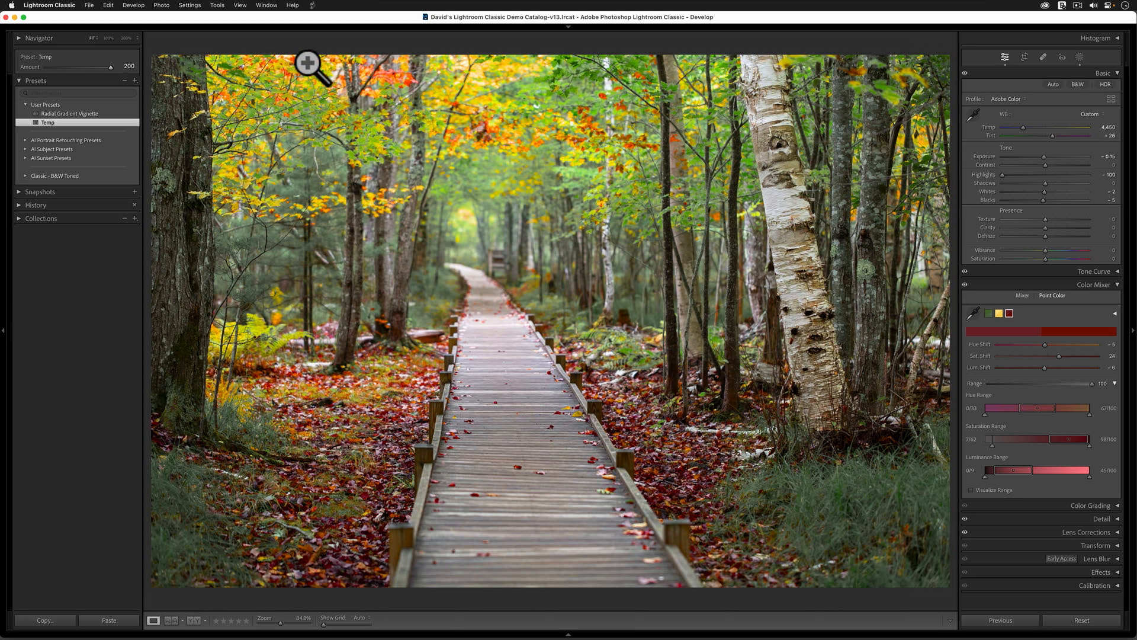
Step: Zoom into the autumn leaves and inspect the boosted green and red swatch values
{"action": "left_click", "coordinate": [309, 60]}
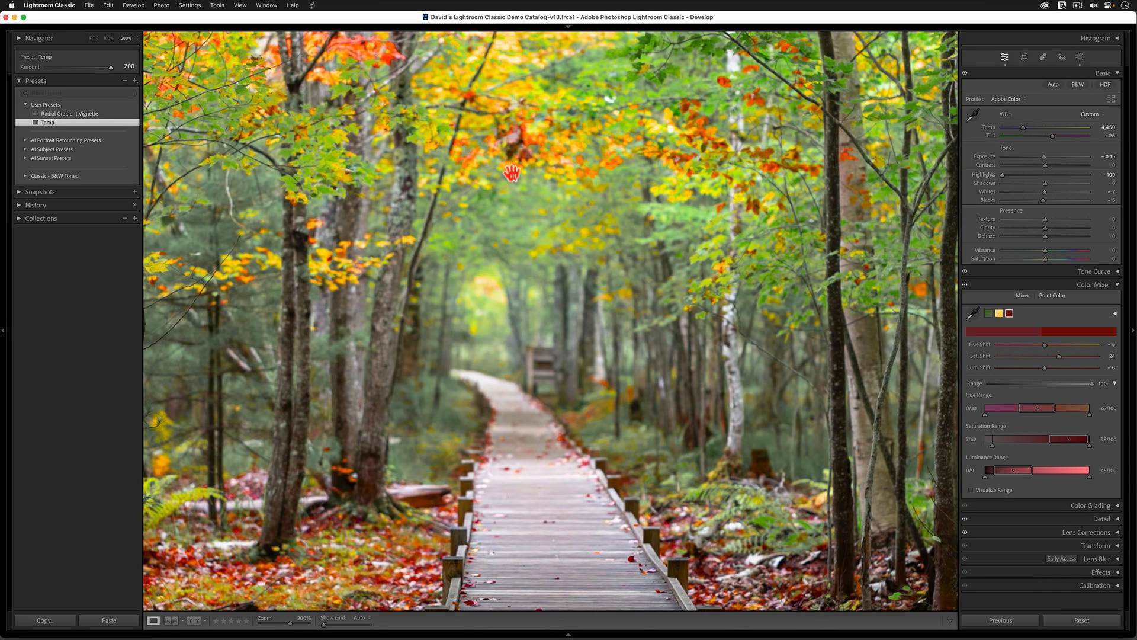
{"action": "left_click_drag", "start_coordinate": [511, 174], "coordinate": [455, 194]}
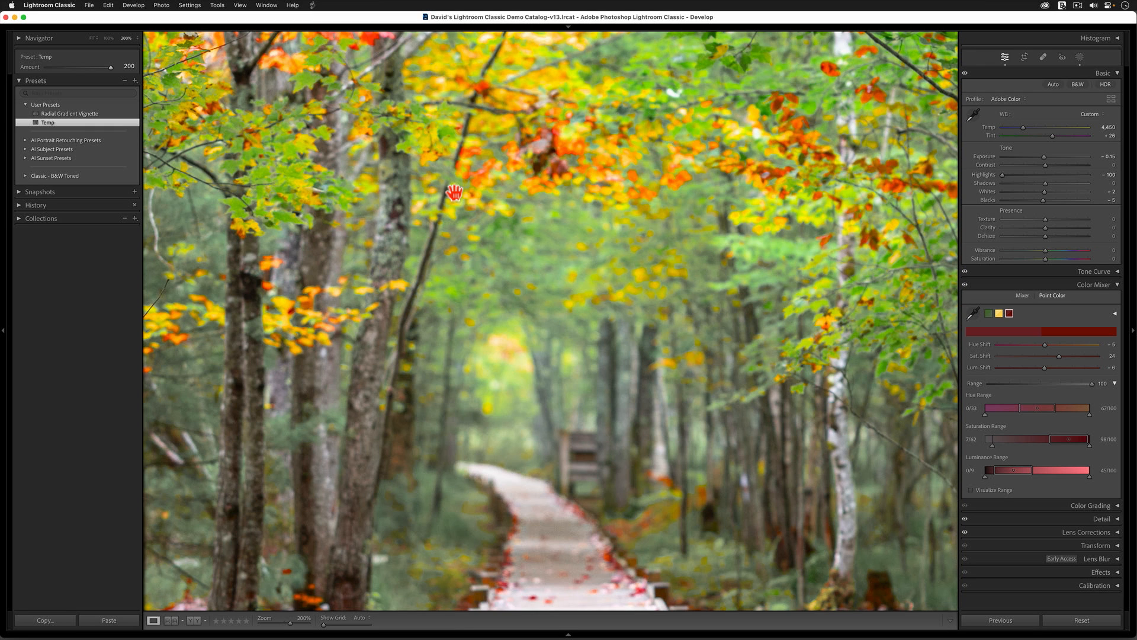
{"action": "mouse_move", "coordinate": [1022, 320]}
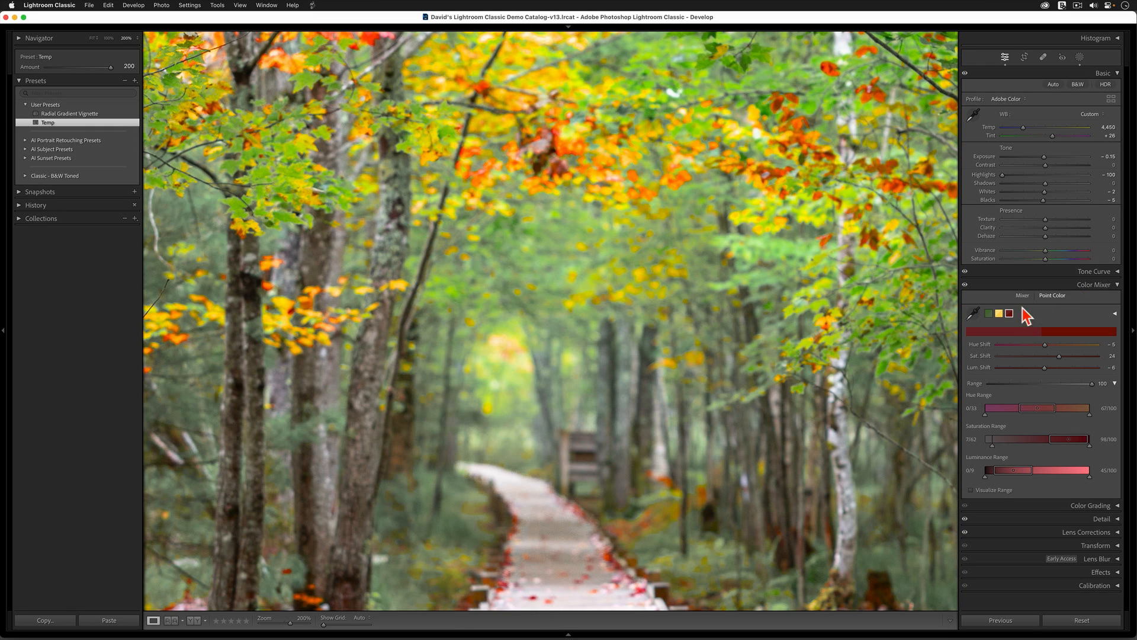
{"action": "left_click", "coordinate": [989, 314]}
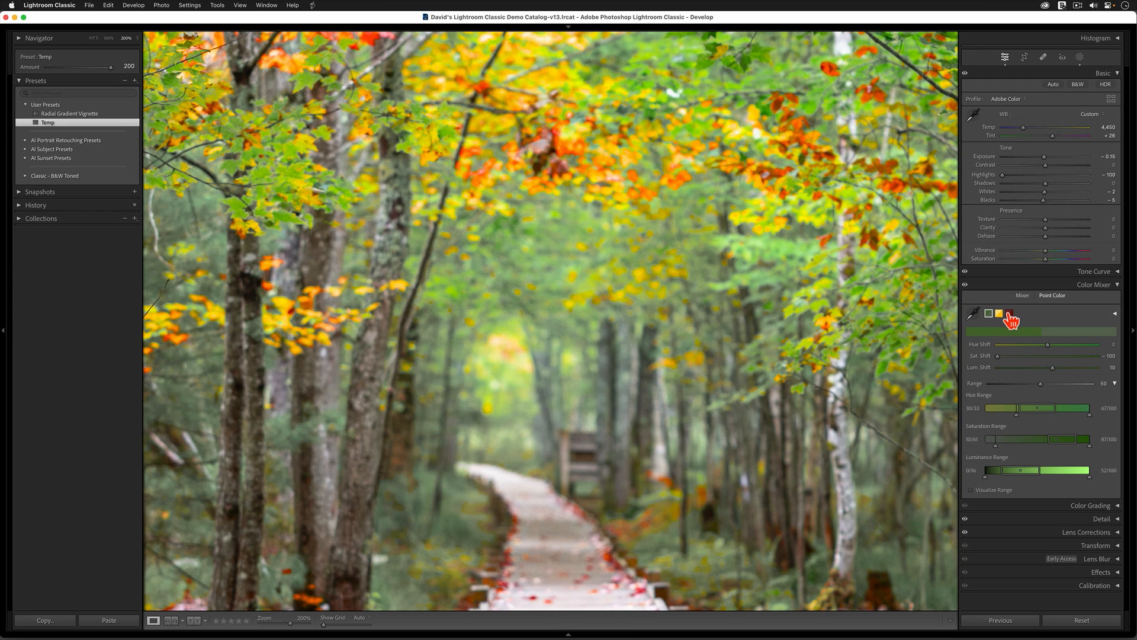
{"action": "left_click", "coordinate": [1009, 314]}
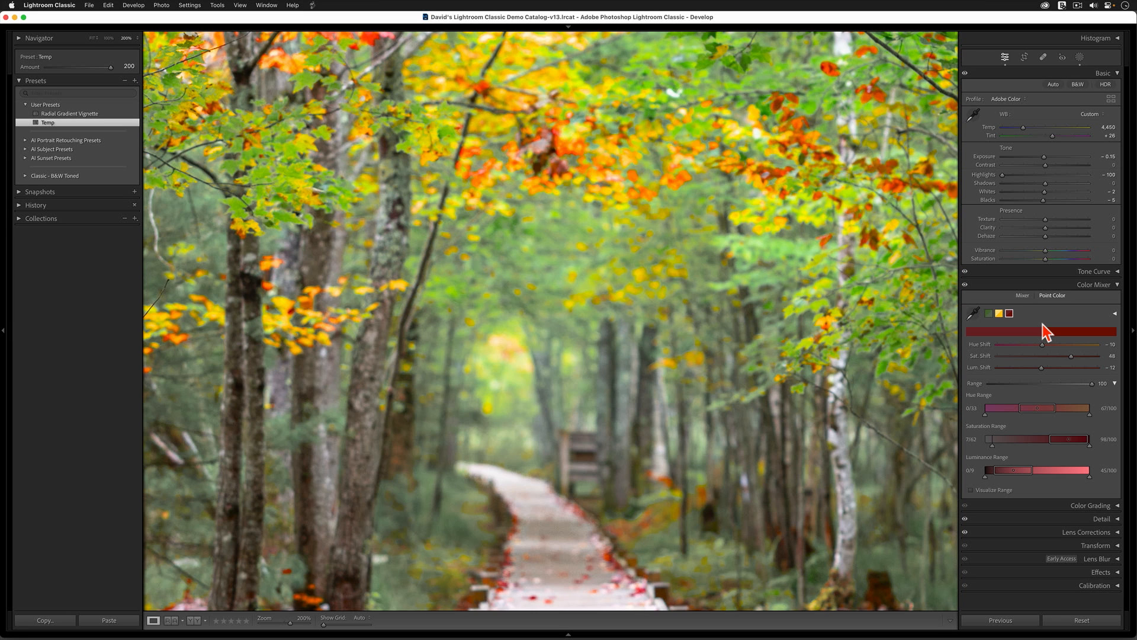
{"action": "mouse_move", "coordinate": [1062, 342]}
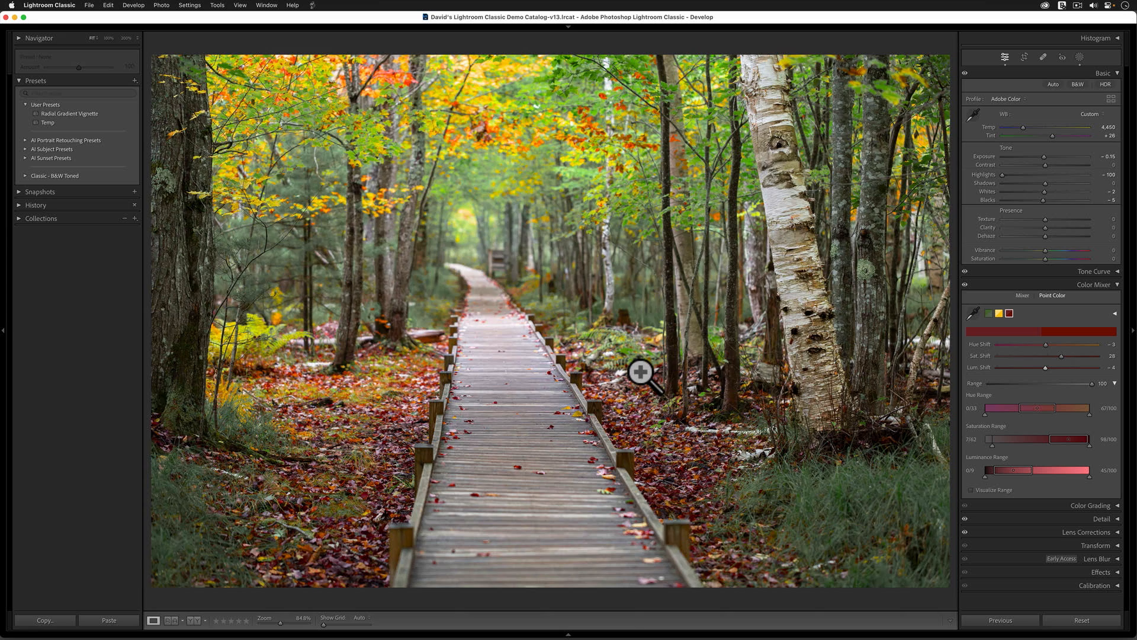
Step: Permanently delete the Temp preset from User Presets via its context menu
{"action": "left_click", "coordinate": [192, 620]}
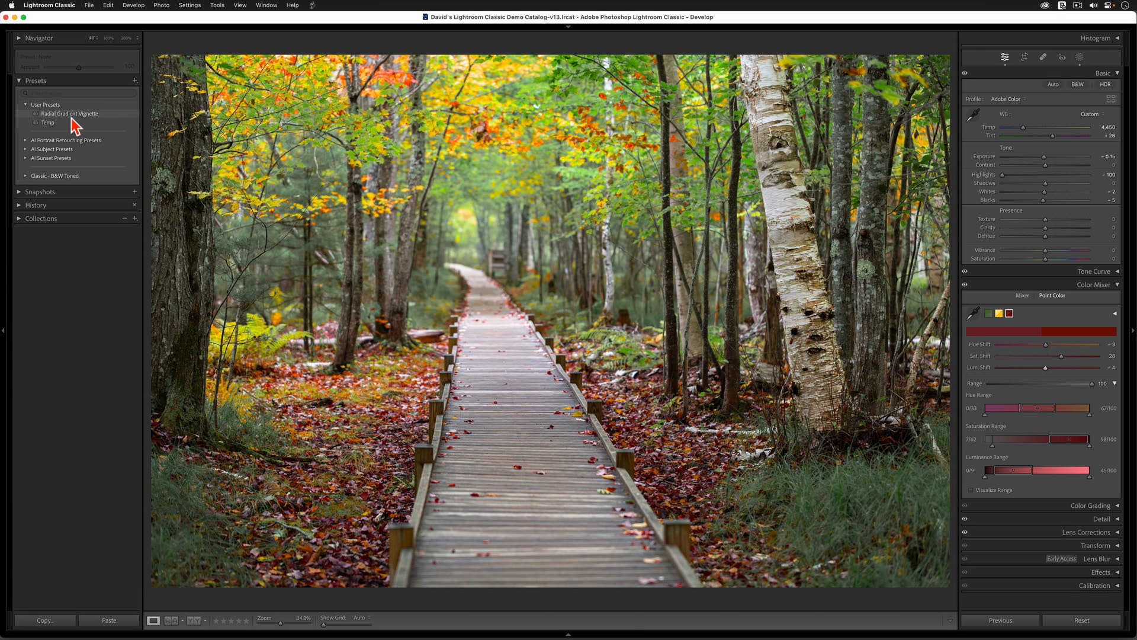
{"action": "right_click", "coordinate": [47, 123]}
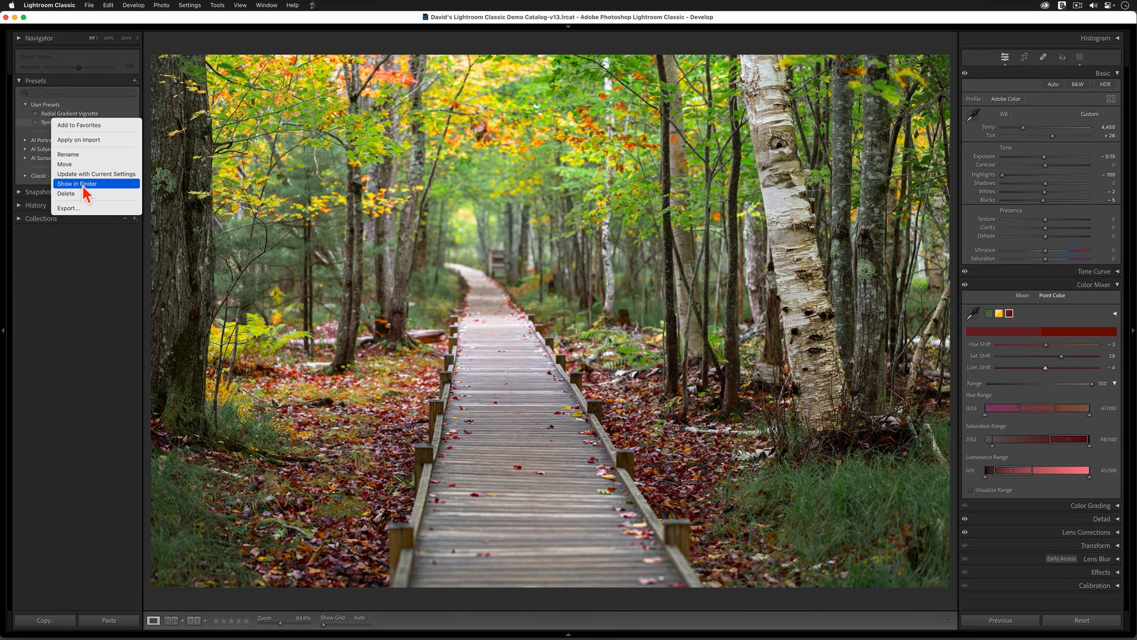
{"action": "left_click", "coordinate": [66, 193]}
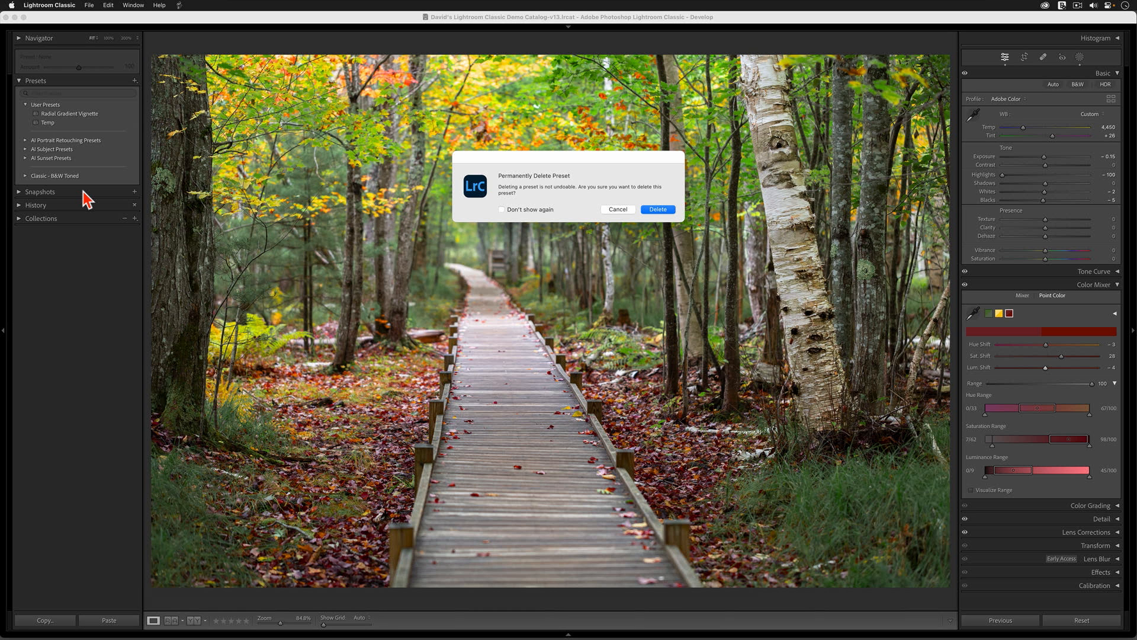
{"action": "left_click", "coordinate": [657, 209]}
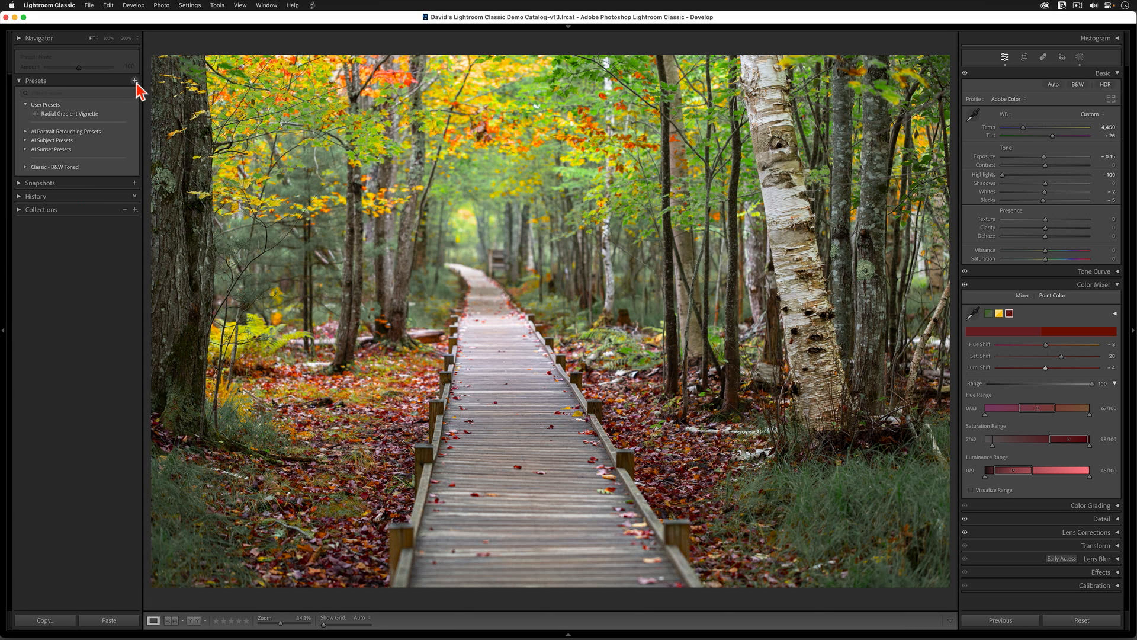
Step: Start creating a new develop preset from the Presets panel
{"action": "left_click", "coordinate": [135, 81]}
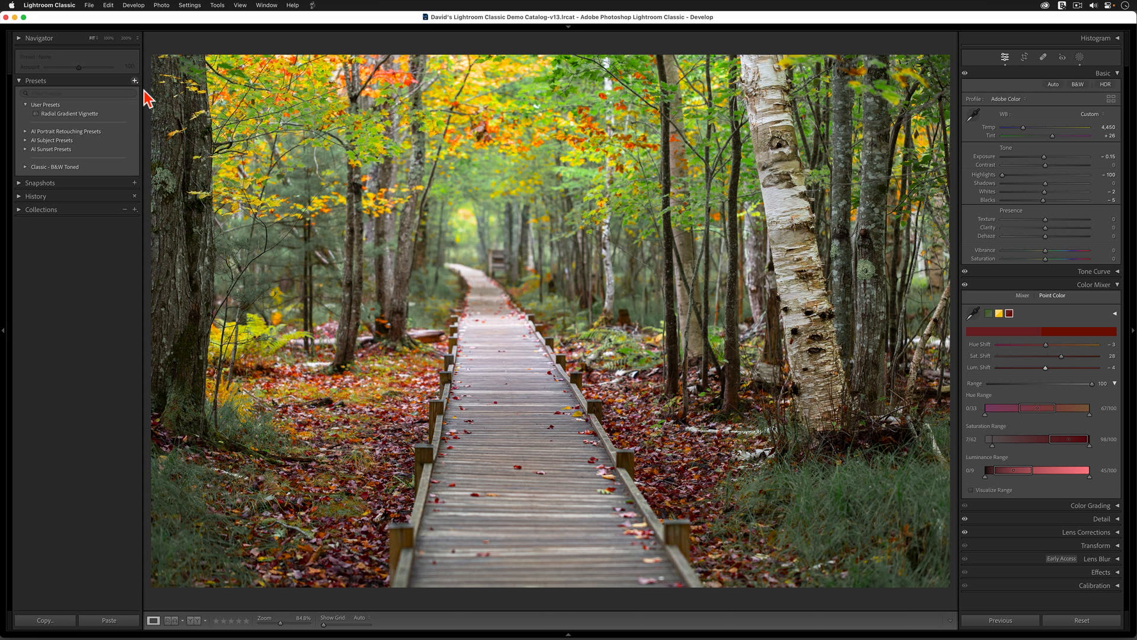
{"action": "left_click", "coordinate": [135, 80]}
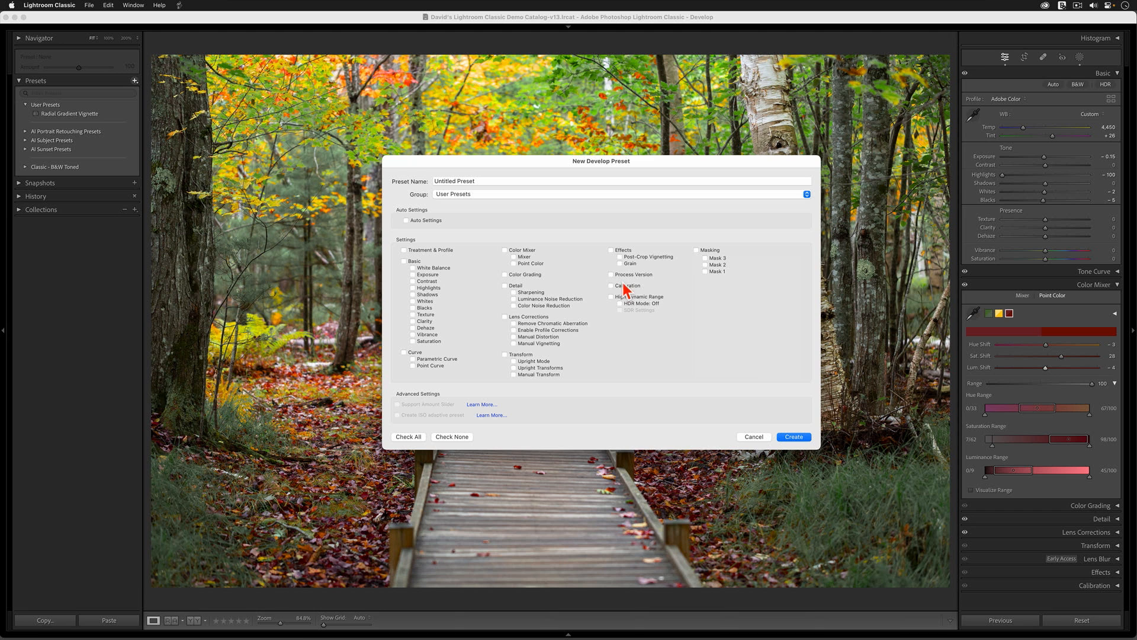
Step: Toggle Calibration and Lens Corrections off again and include Color Mixer with Point Color
{"action": "left_click", "coordinate": [610, 285]}
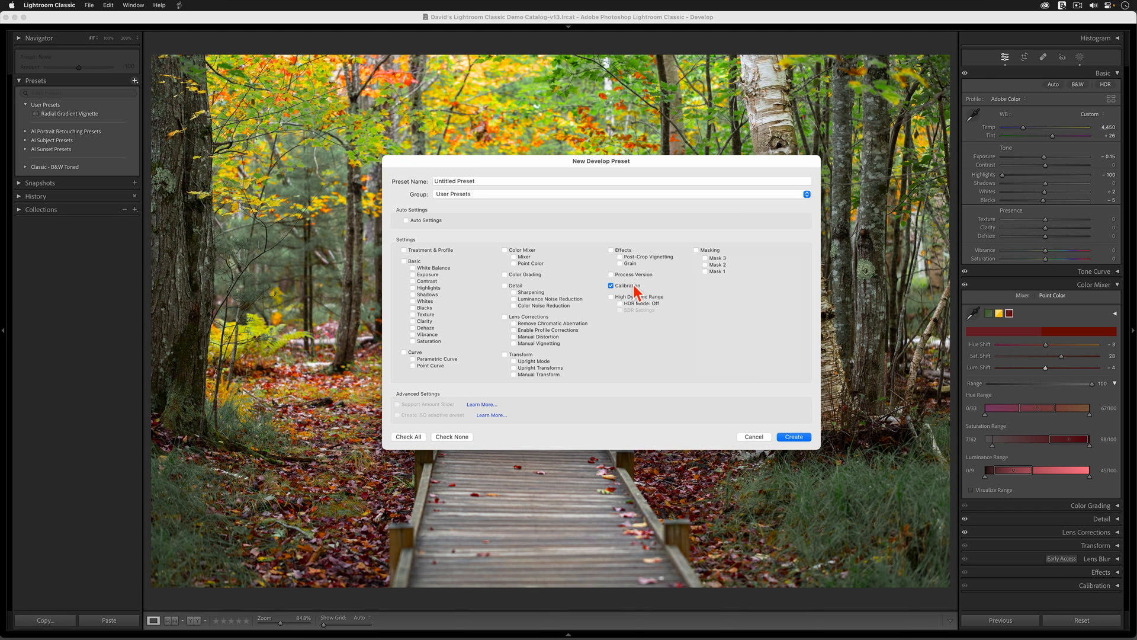
{"action": "left_click", "coordinate": [611, 285]}
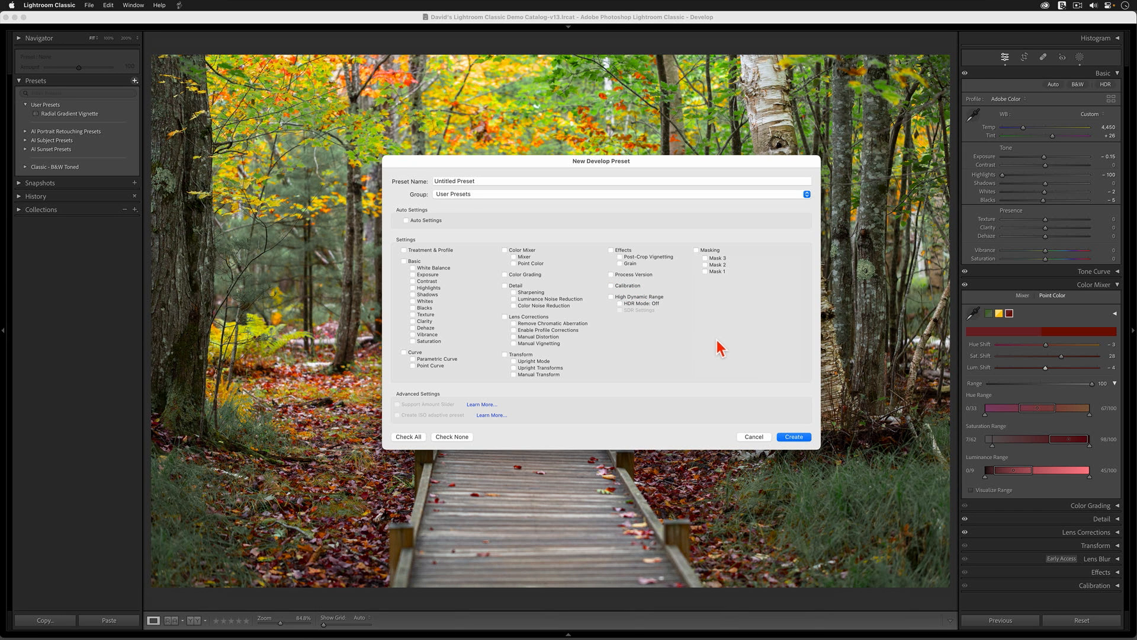
{"action": "left_click", "coordinate": [506, 317]}
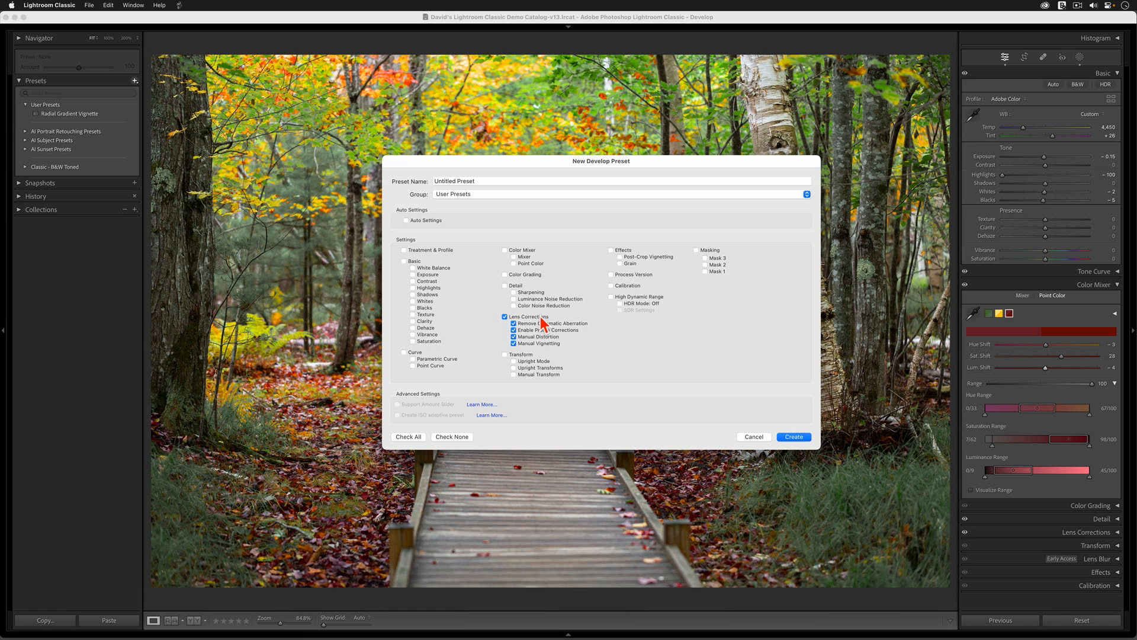
{"action": "left_click", "coordinate": [506, 316]}
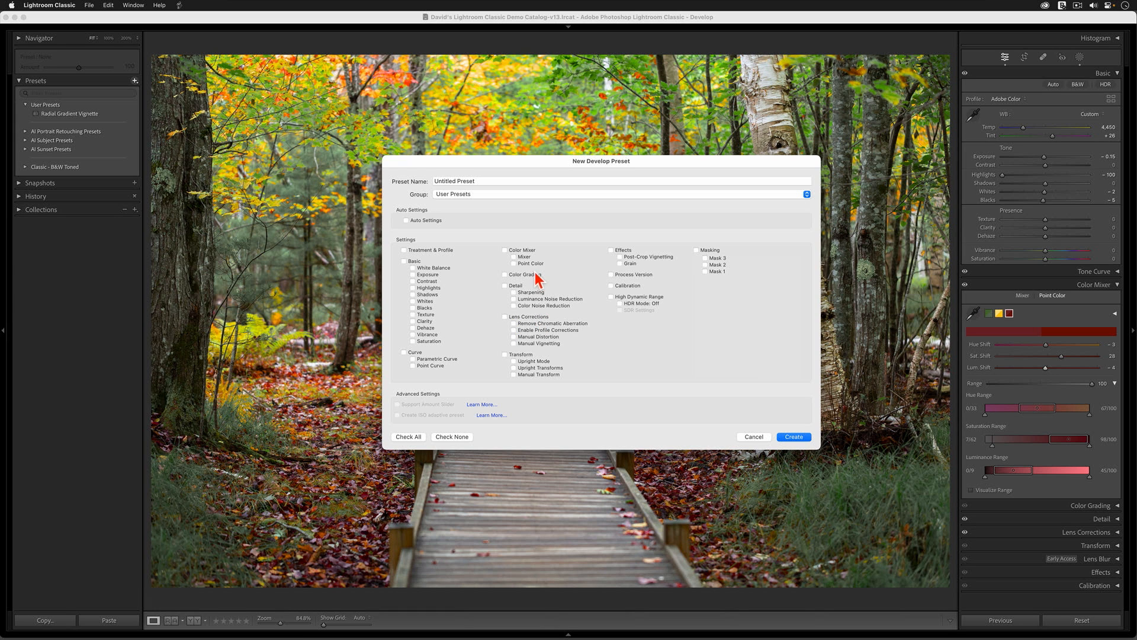
{"action": "left_click", "coordinate": [504, 250]}
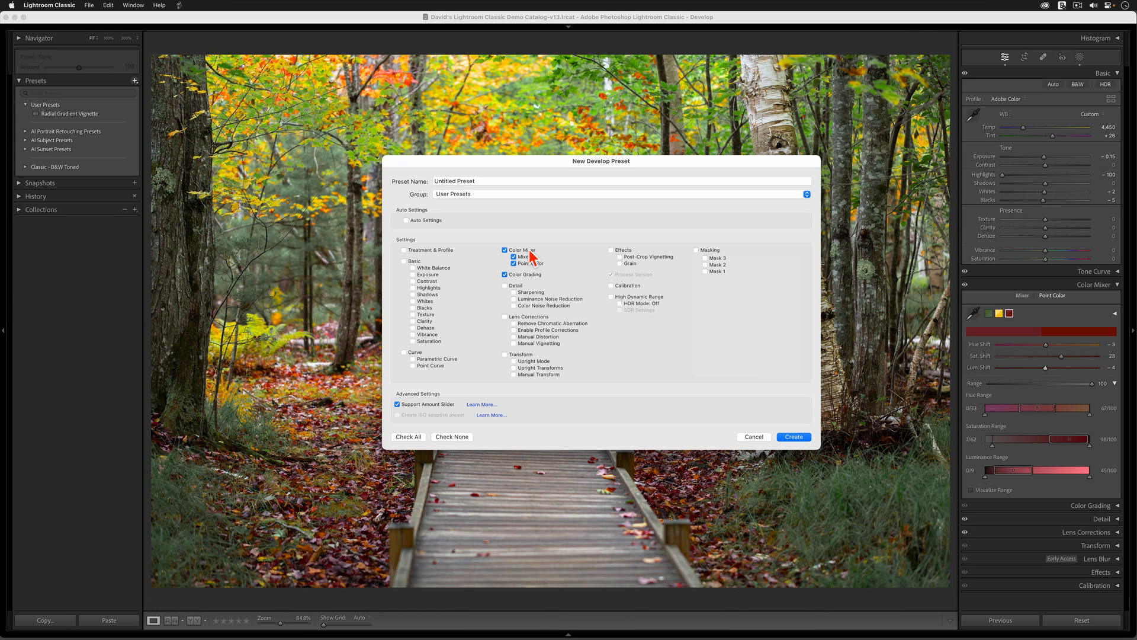